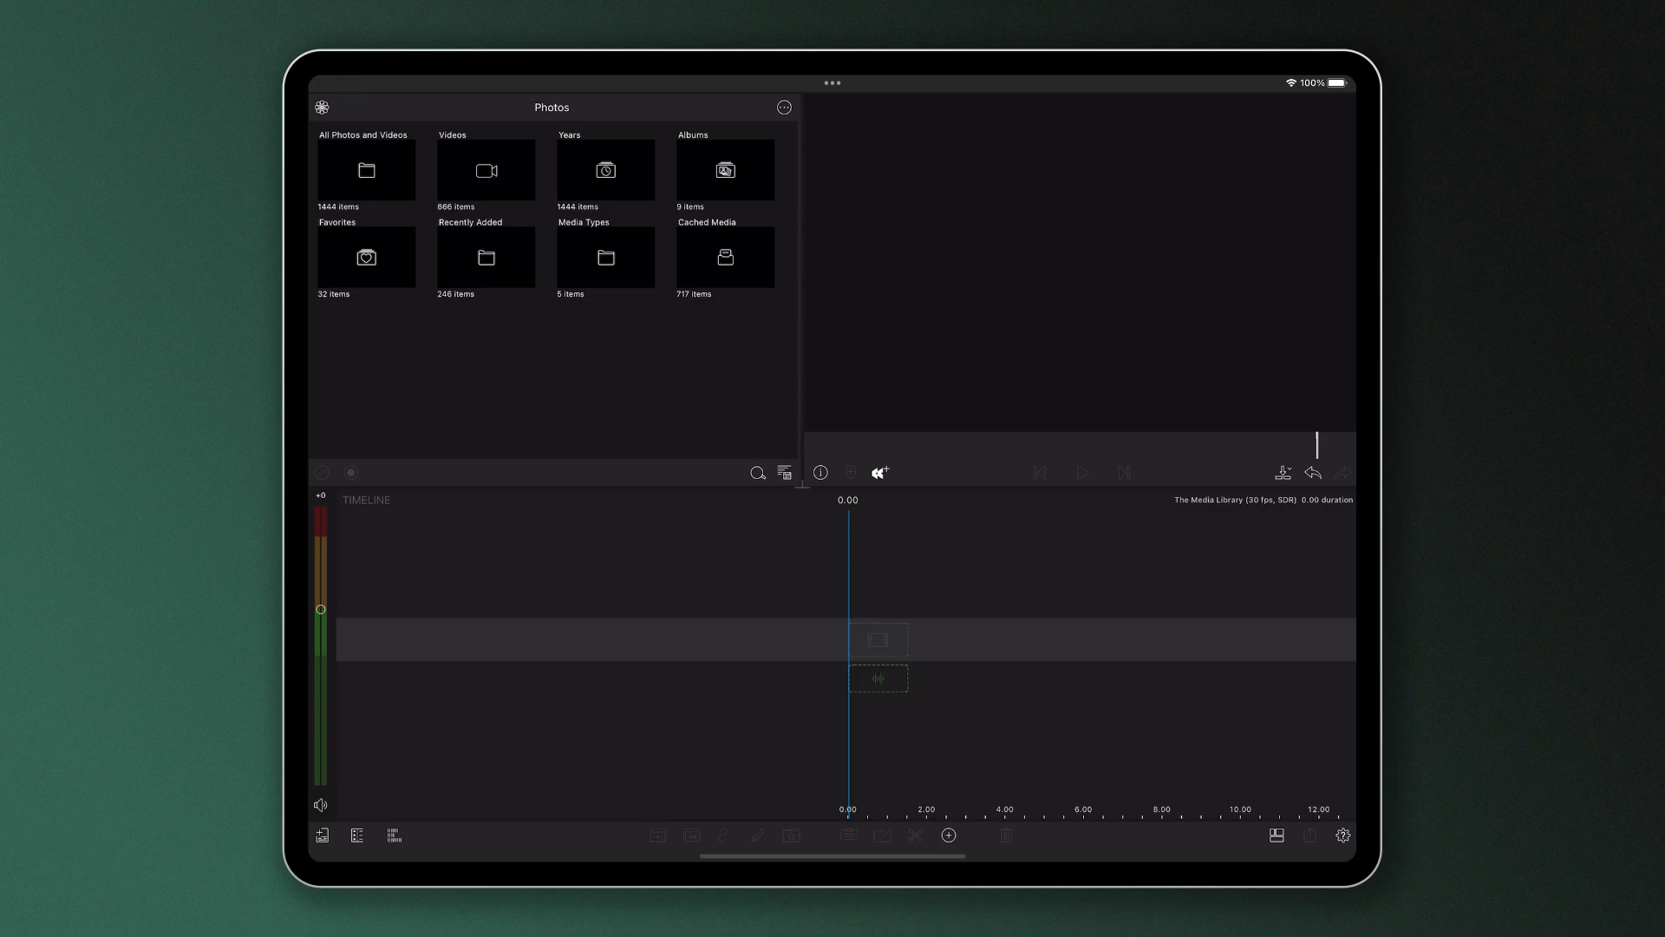
Step: Switch the library source to Imported, showing the Customer Support, Dropbox and Google Drive folders
click(322, 107)
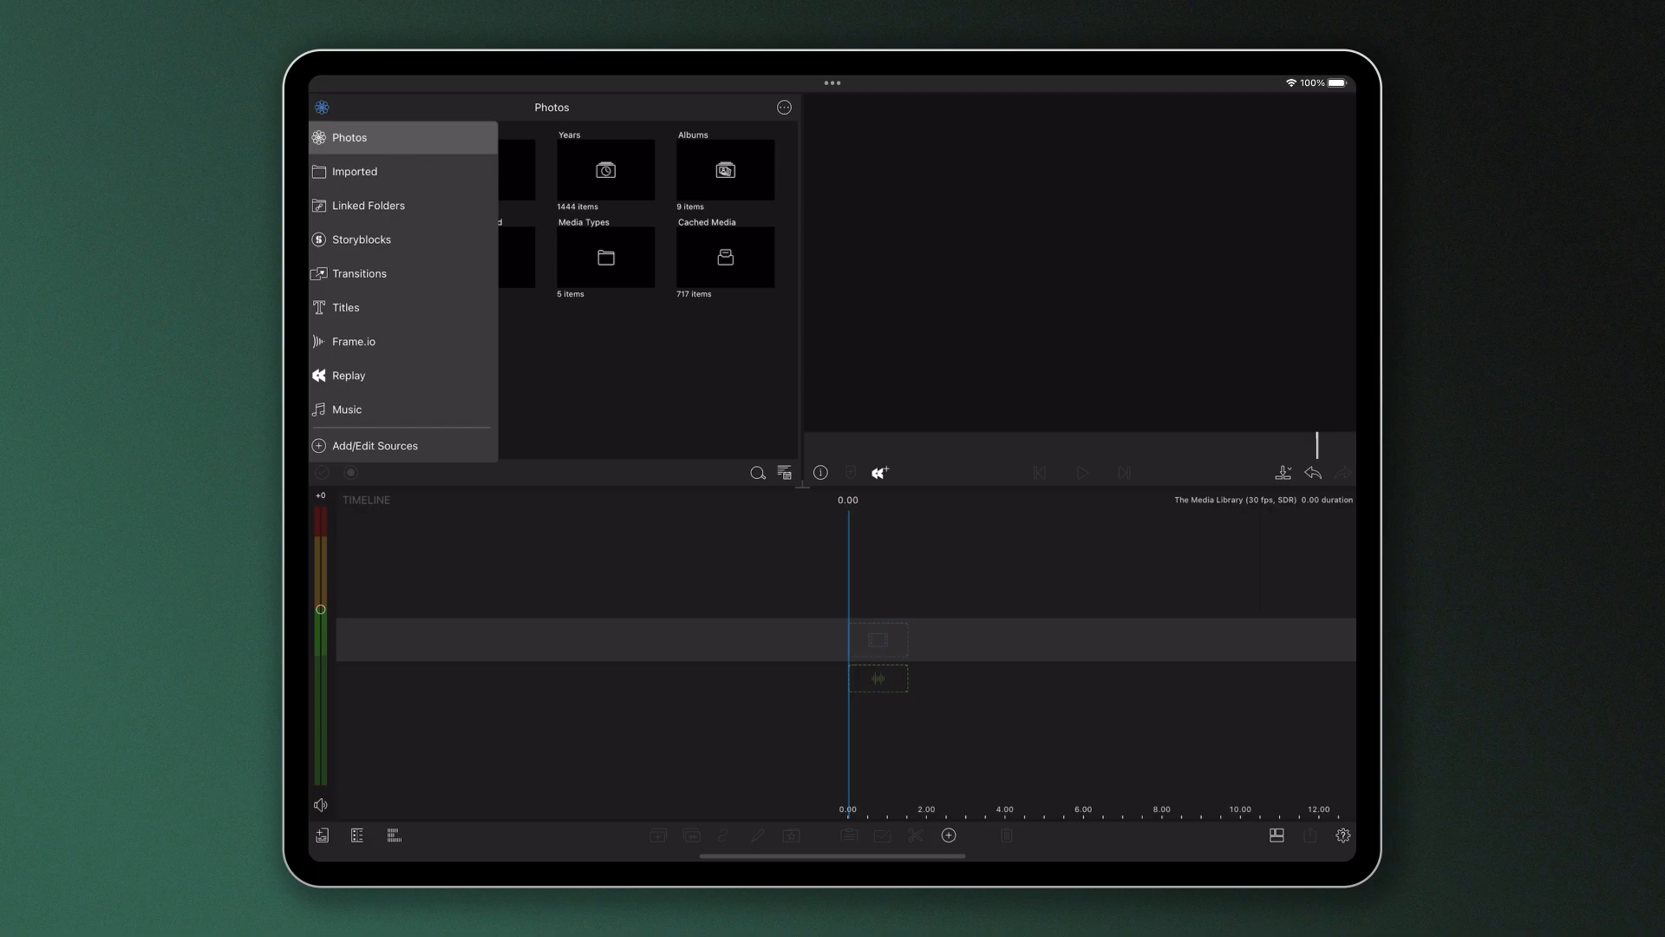
click(354, 170)
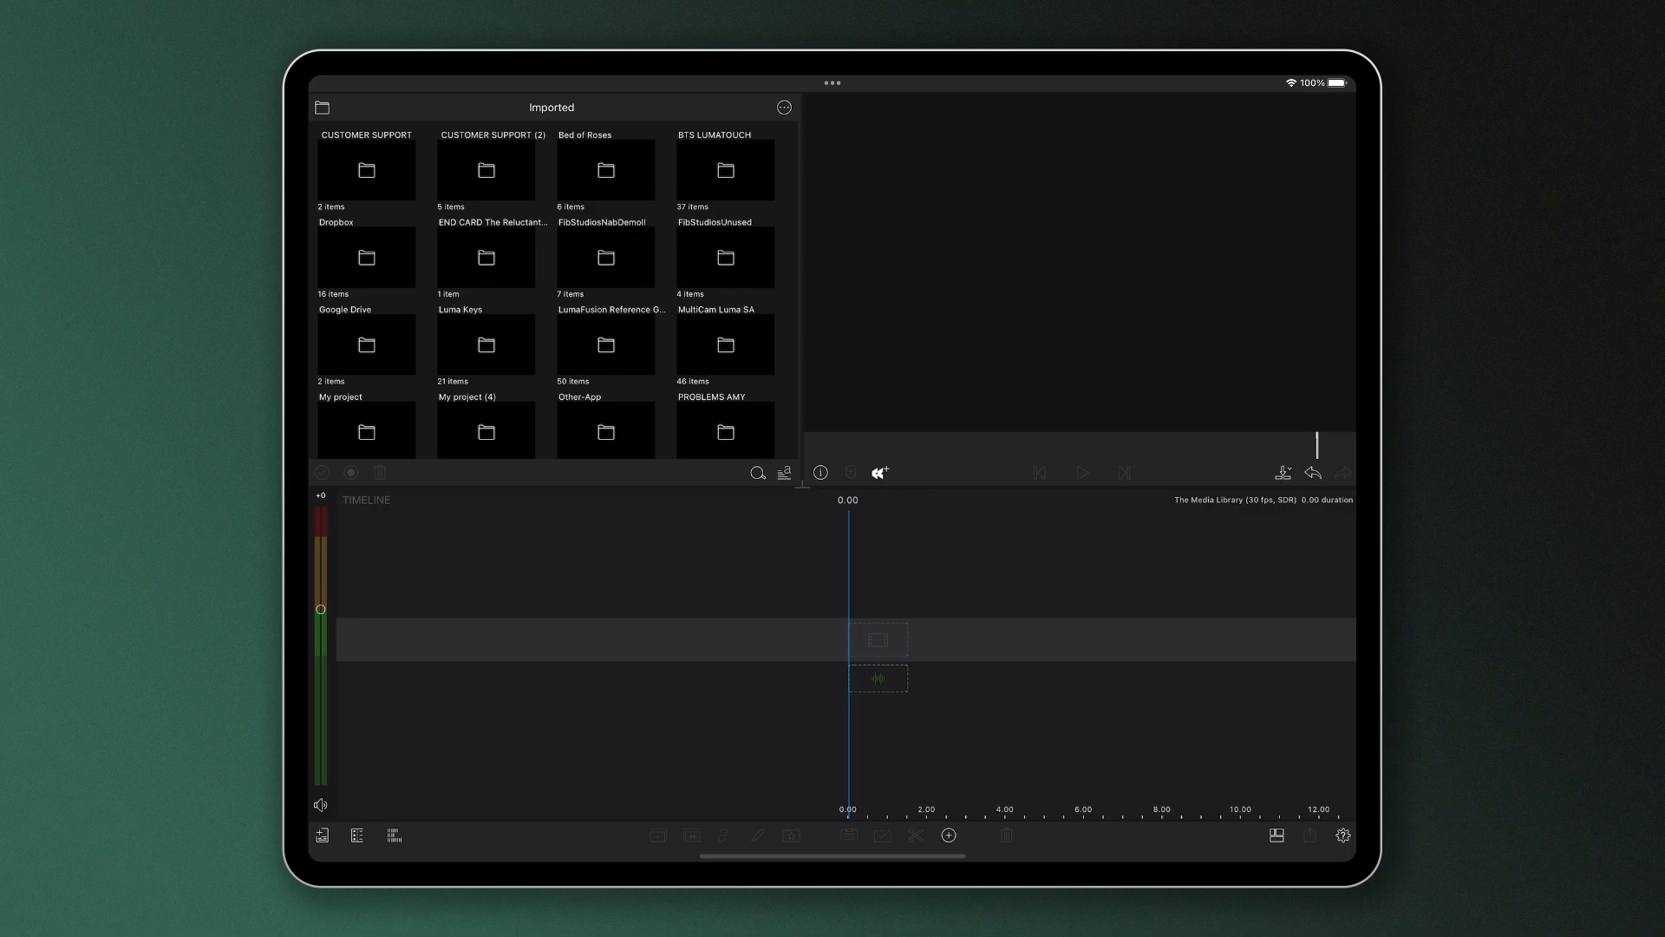
click(782, 107)
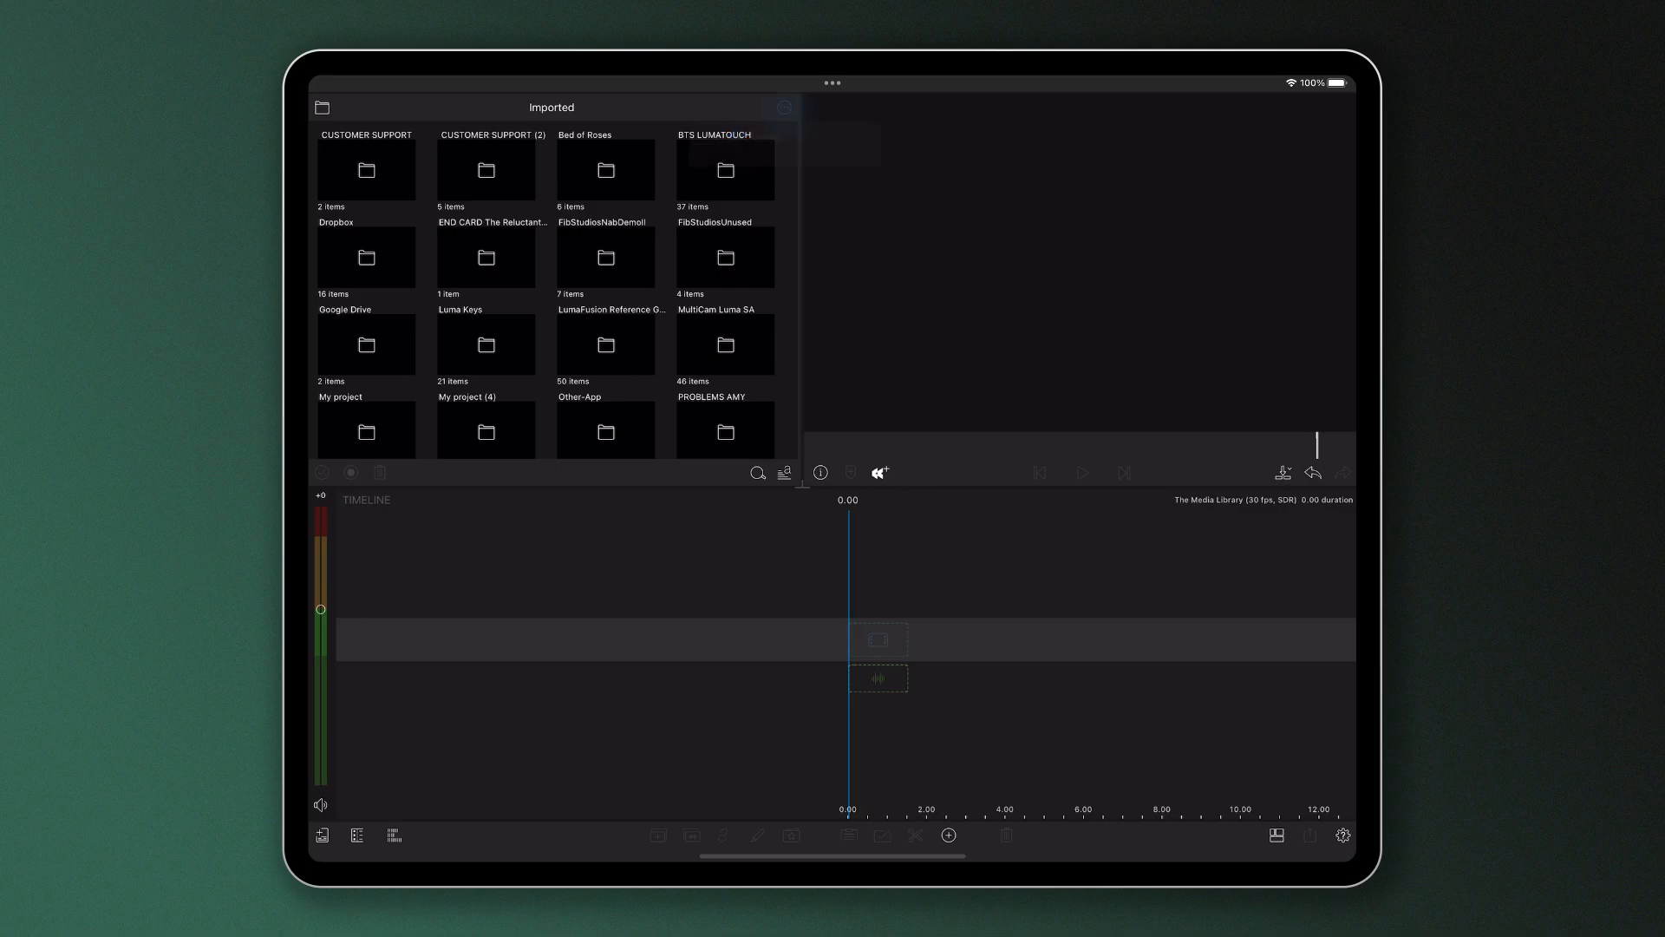
Step: Import a 1920x1080 video clip into the library via Import Media from the Files App
click(784, 108)
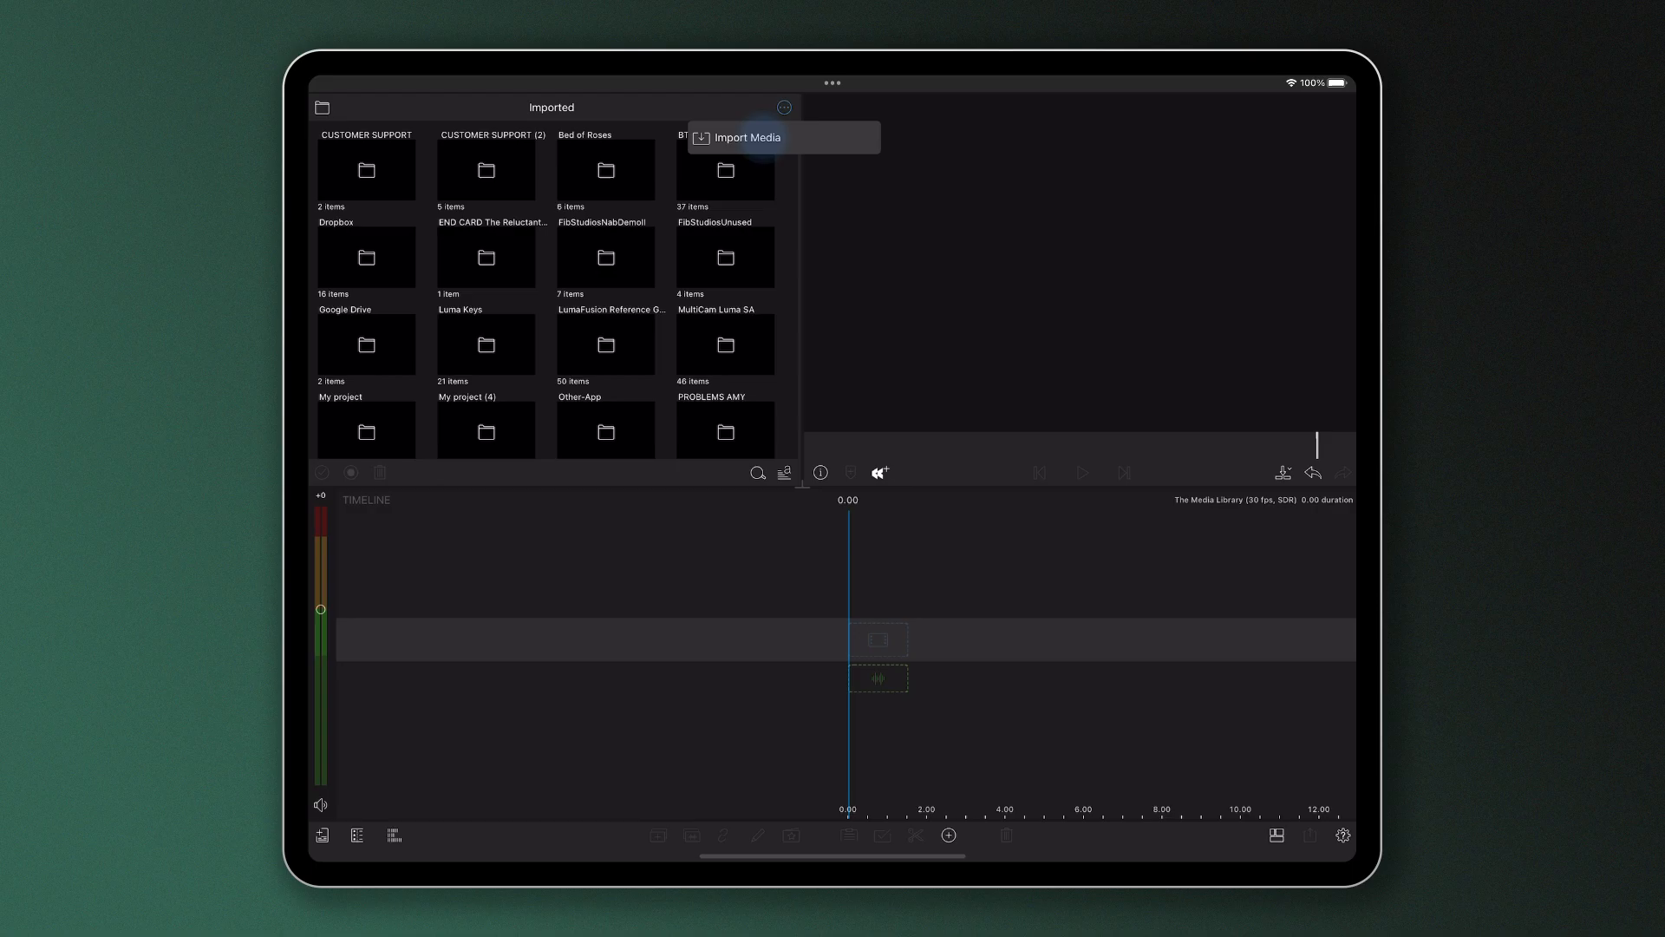
click(746, 137)
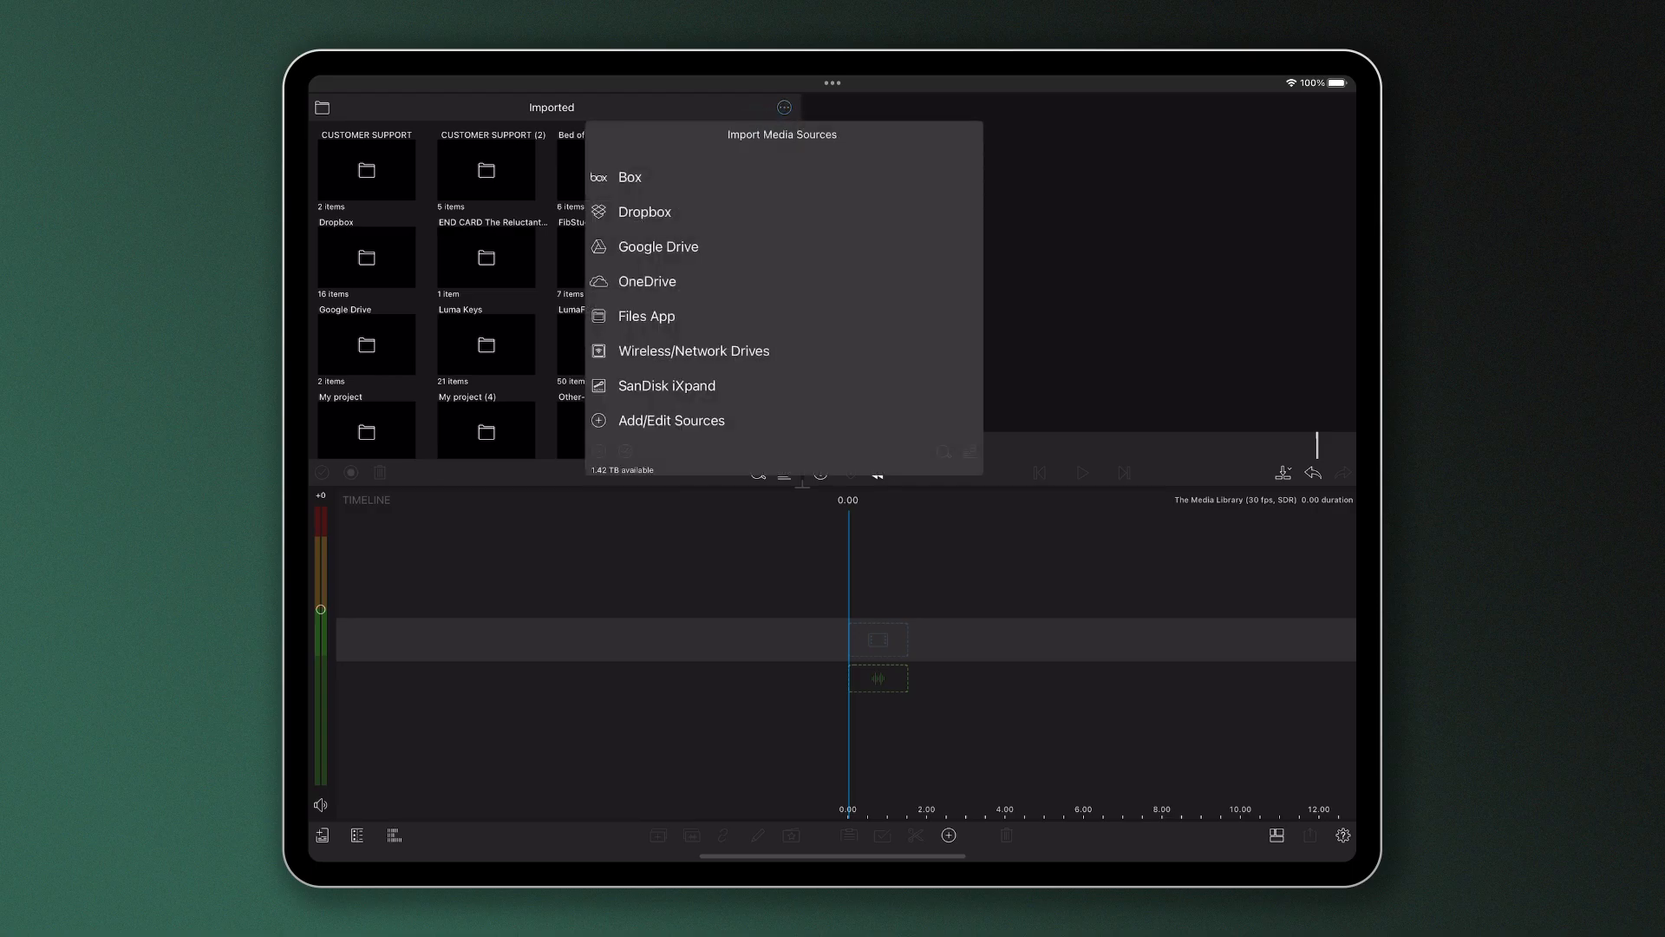
click(647, 316)
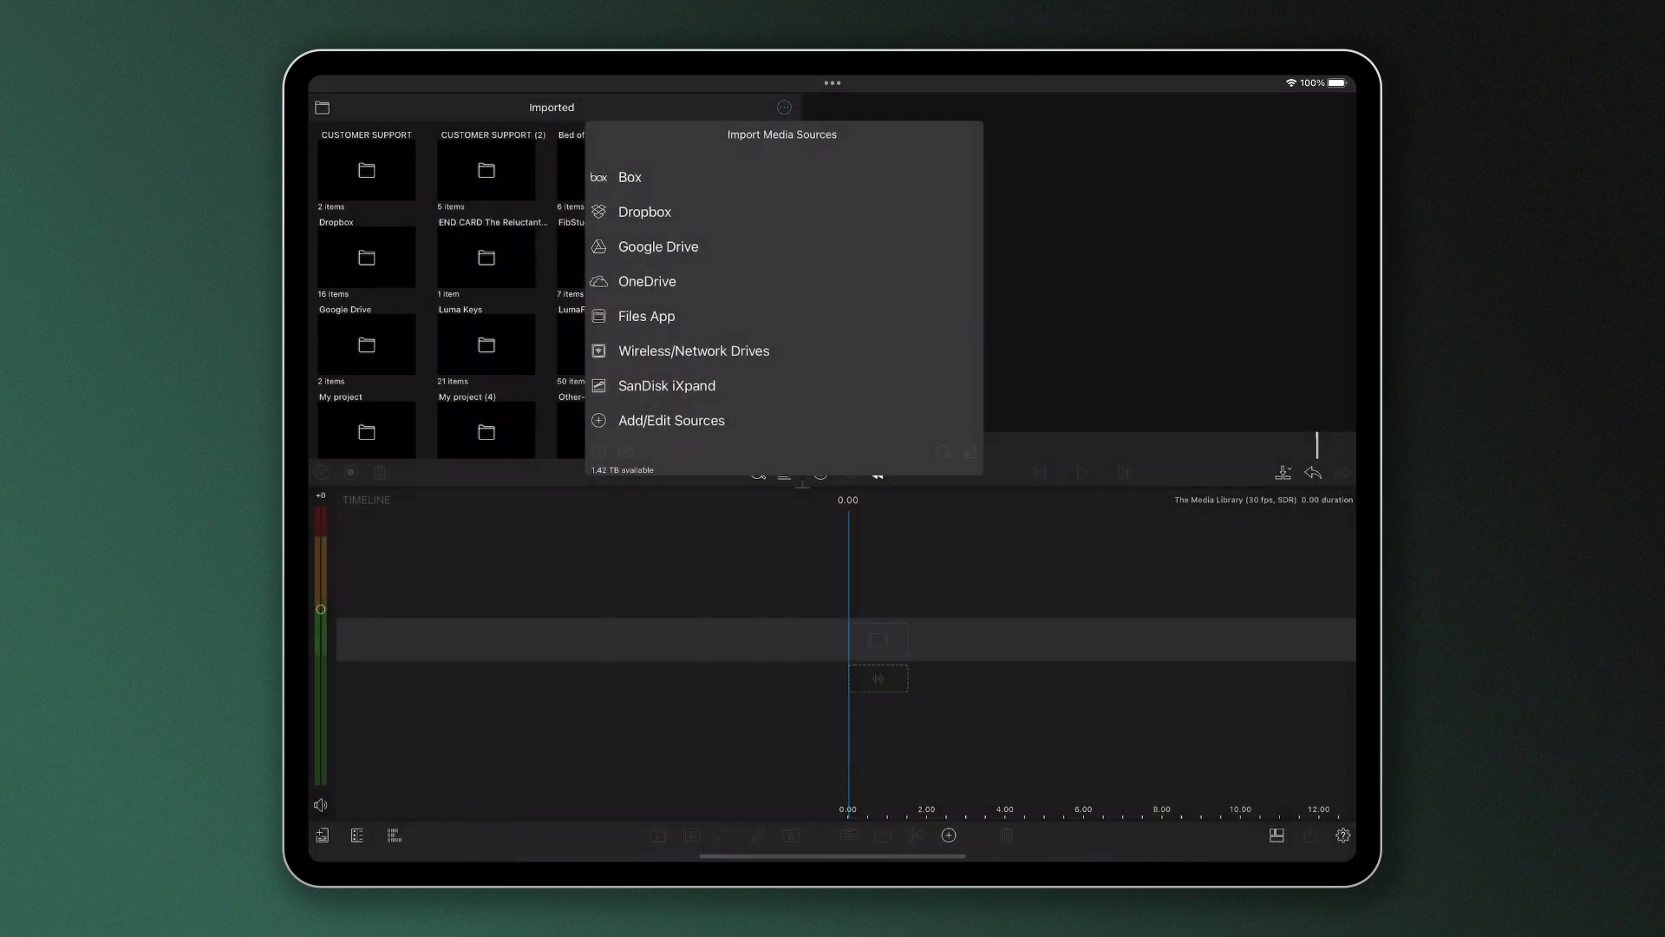
click(645, 316)
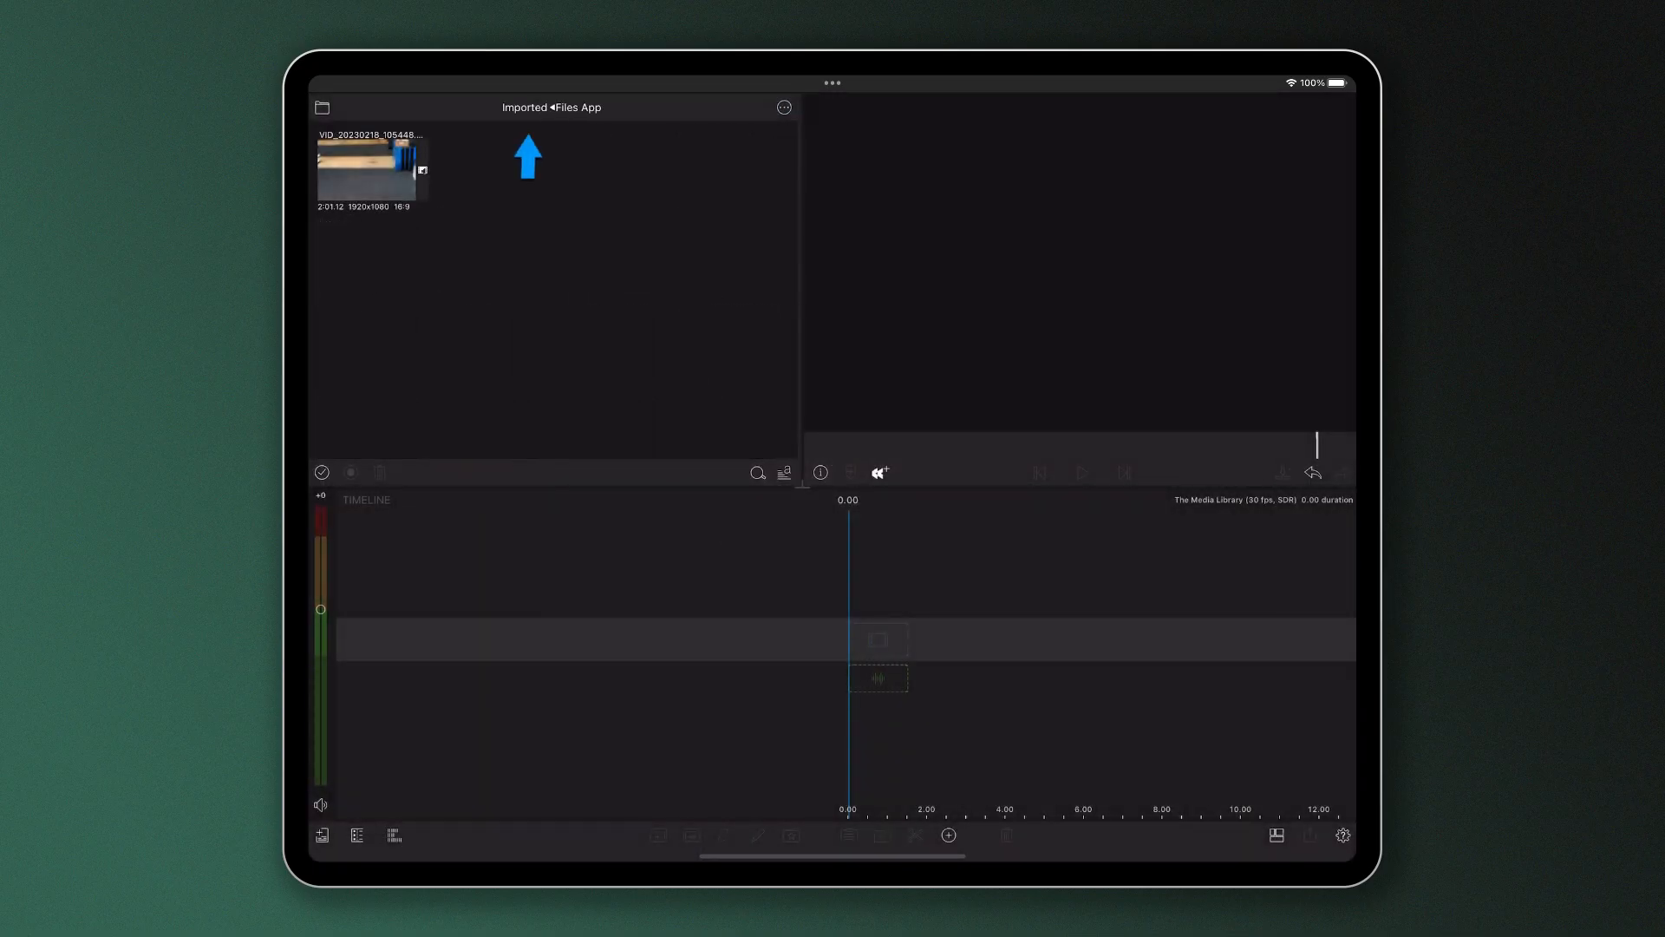
Step: Drag the newly imported clip down onto the timeline
drag(371, 170, 707, 360)
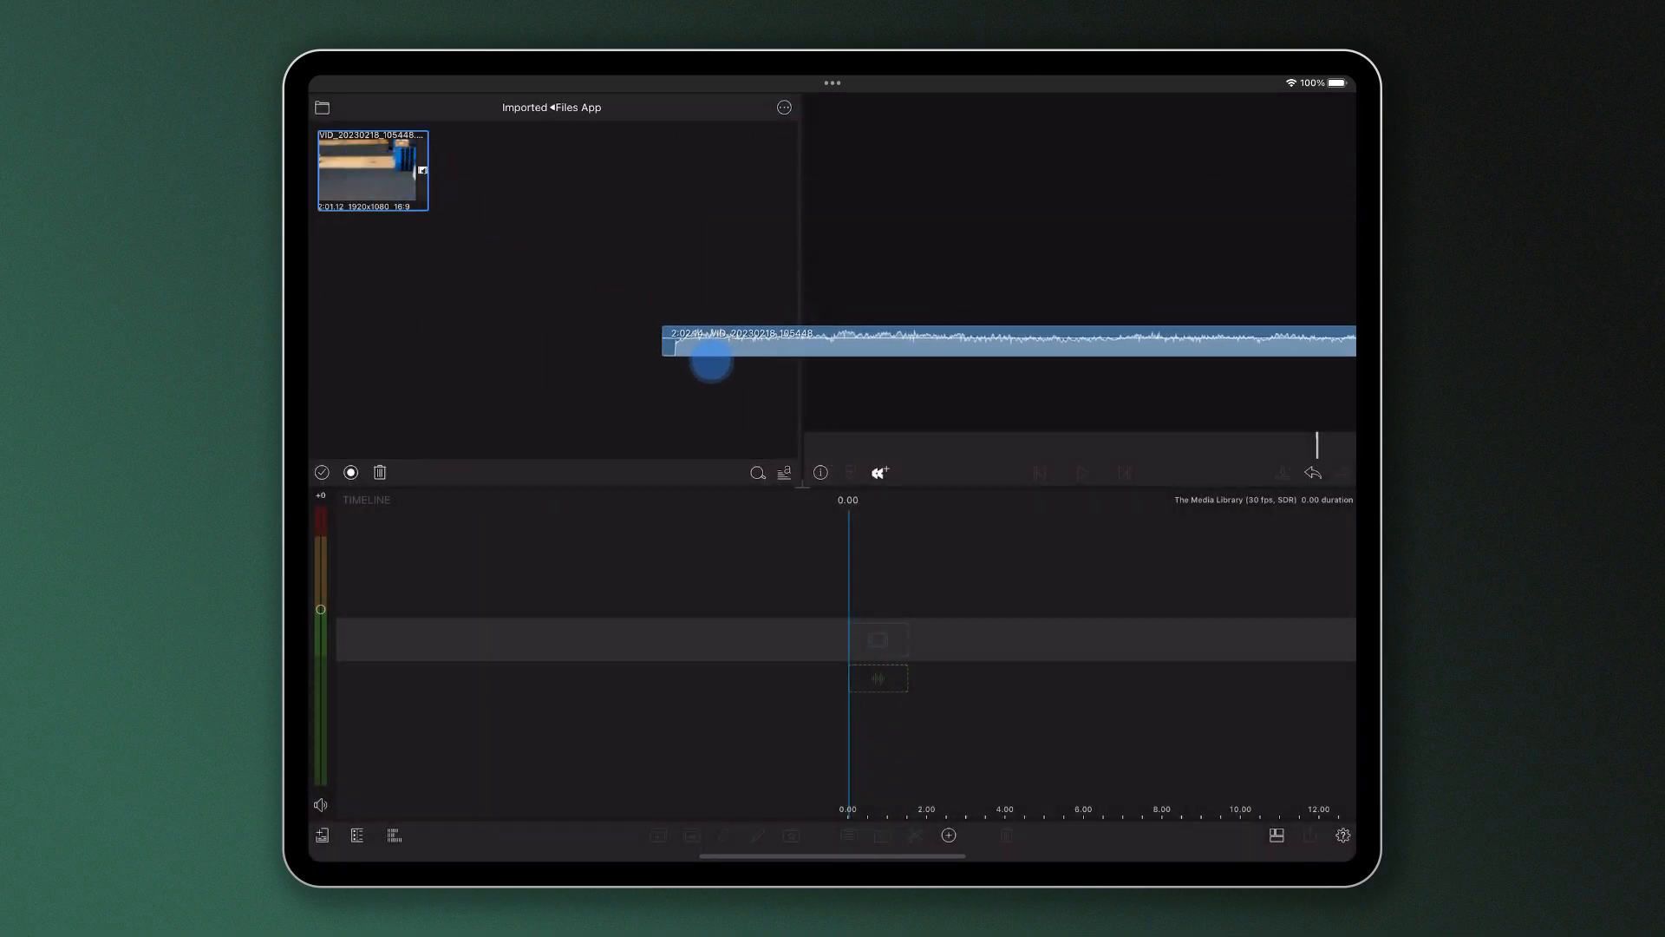
drag(710, 359, 585, 656)
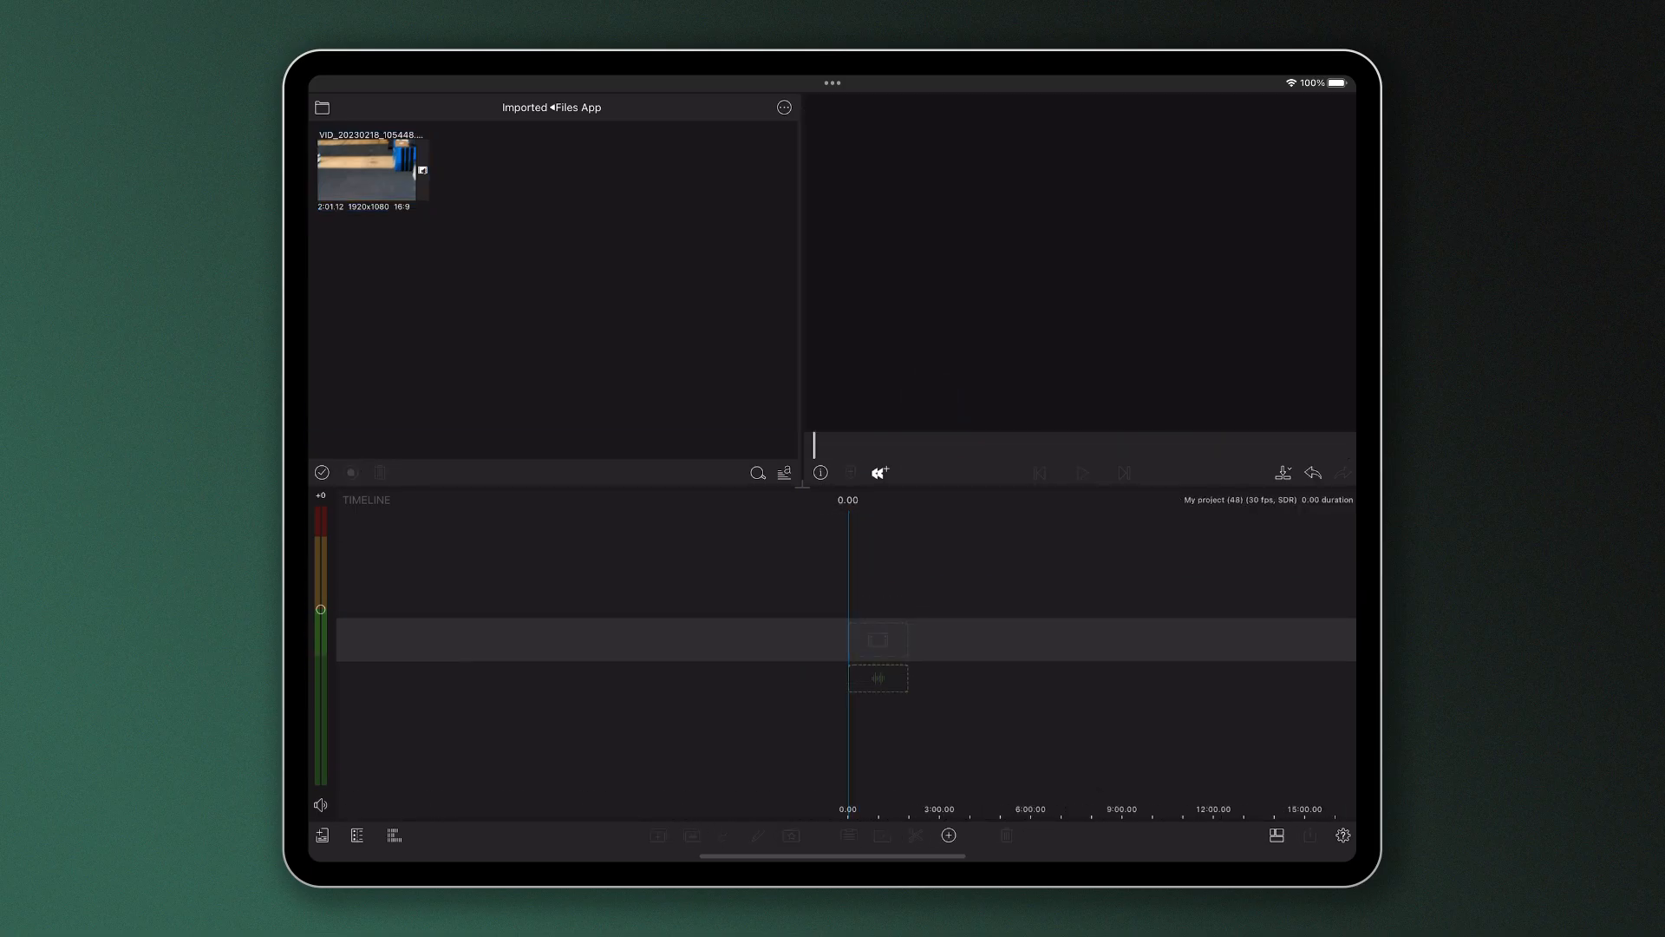
Step: Add a link to the QuickTime Player folder in iCloud Drive under Linked Folders
click(323, 108)
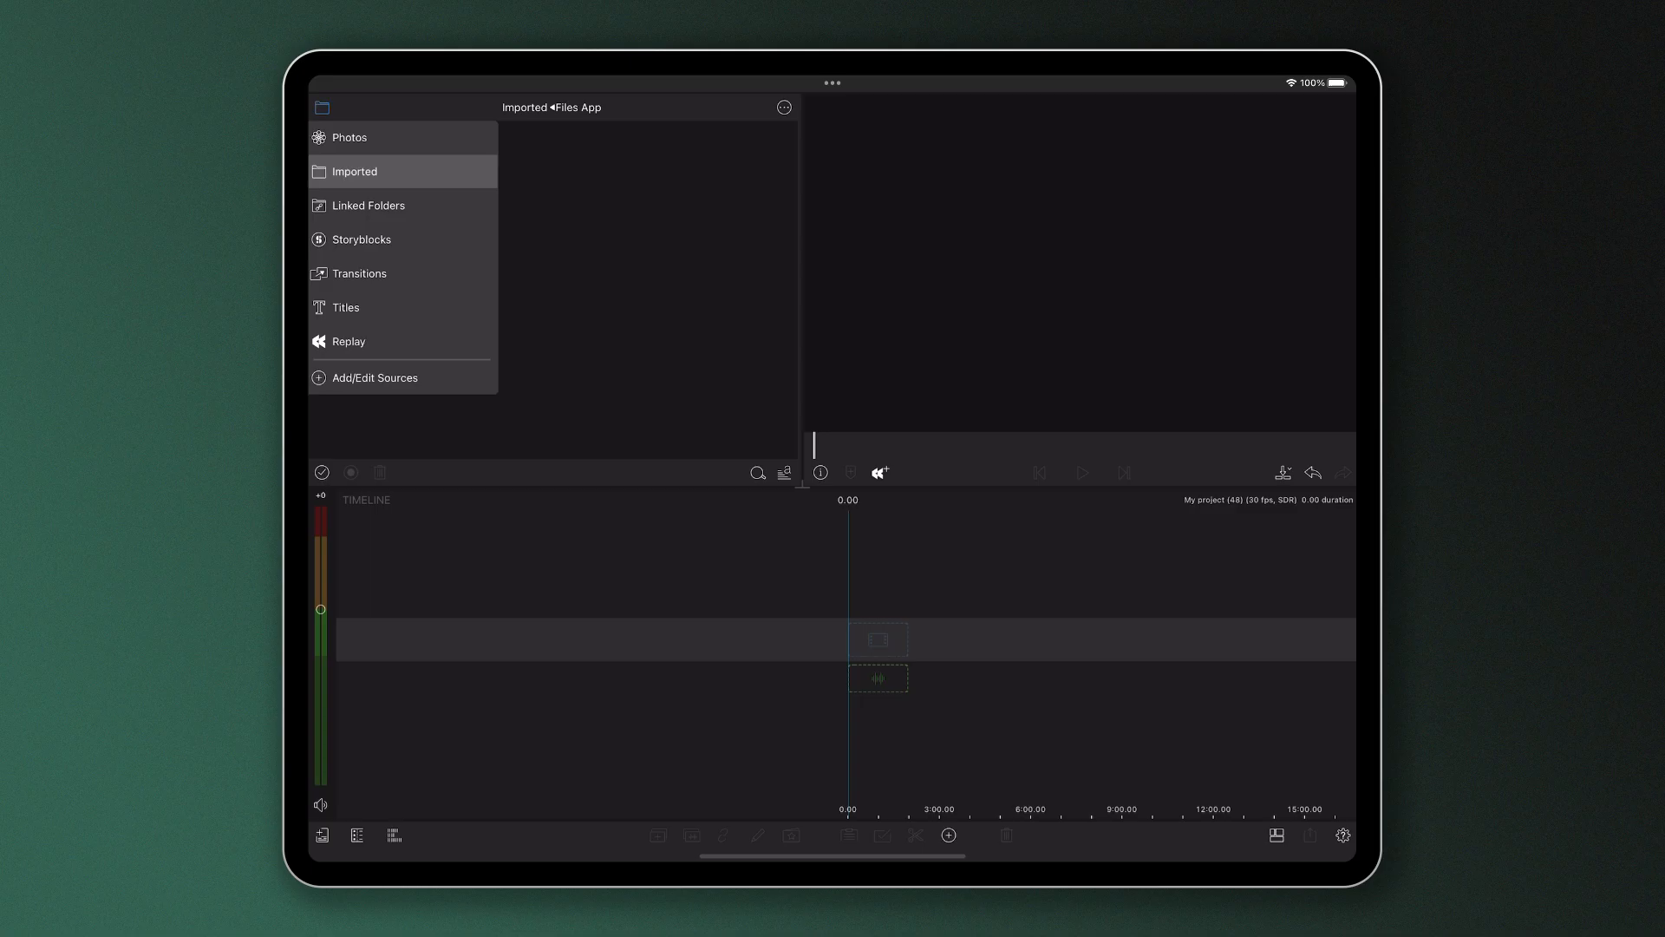
click(368, 204)
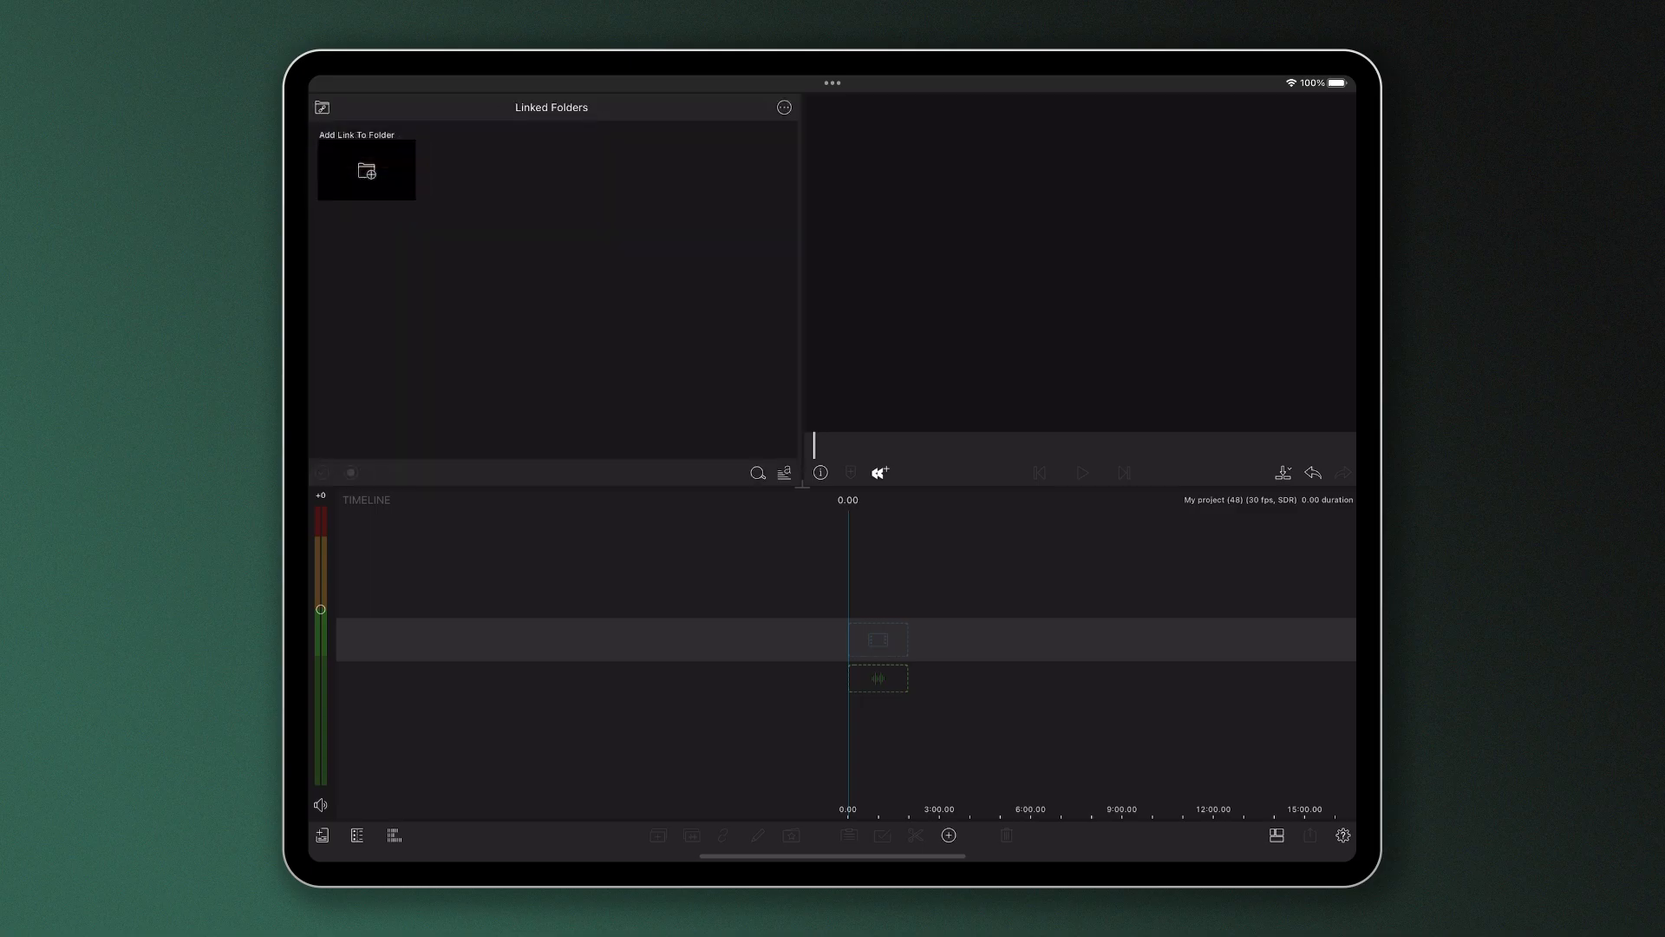
click(366, 170)
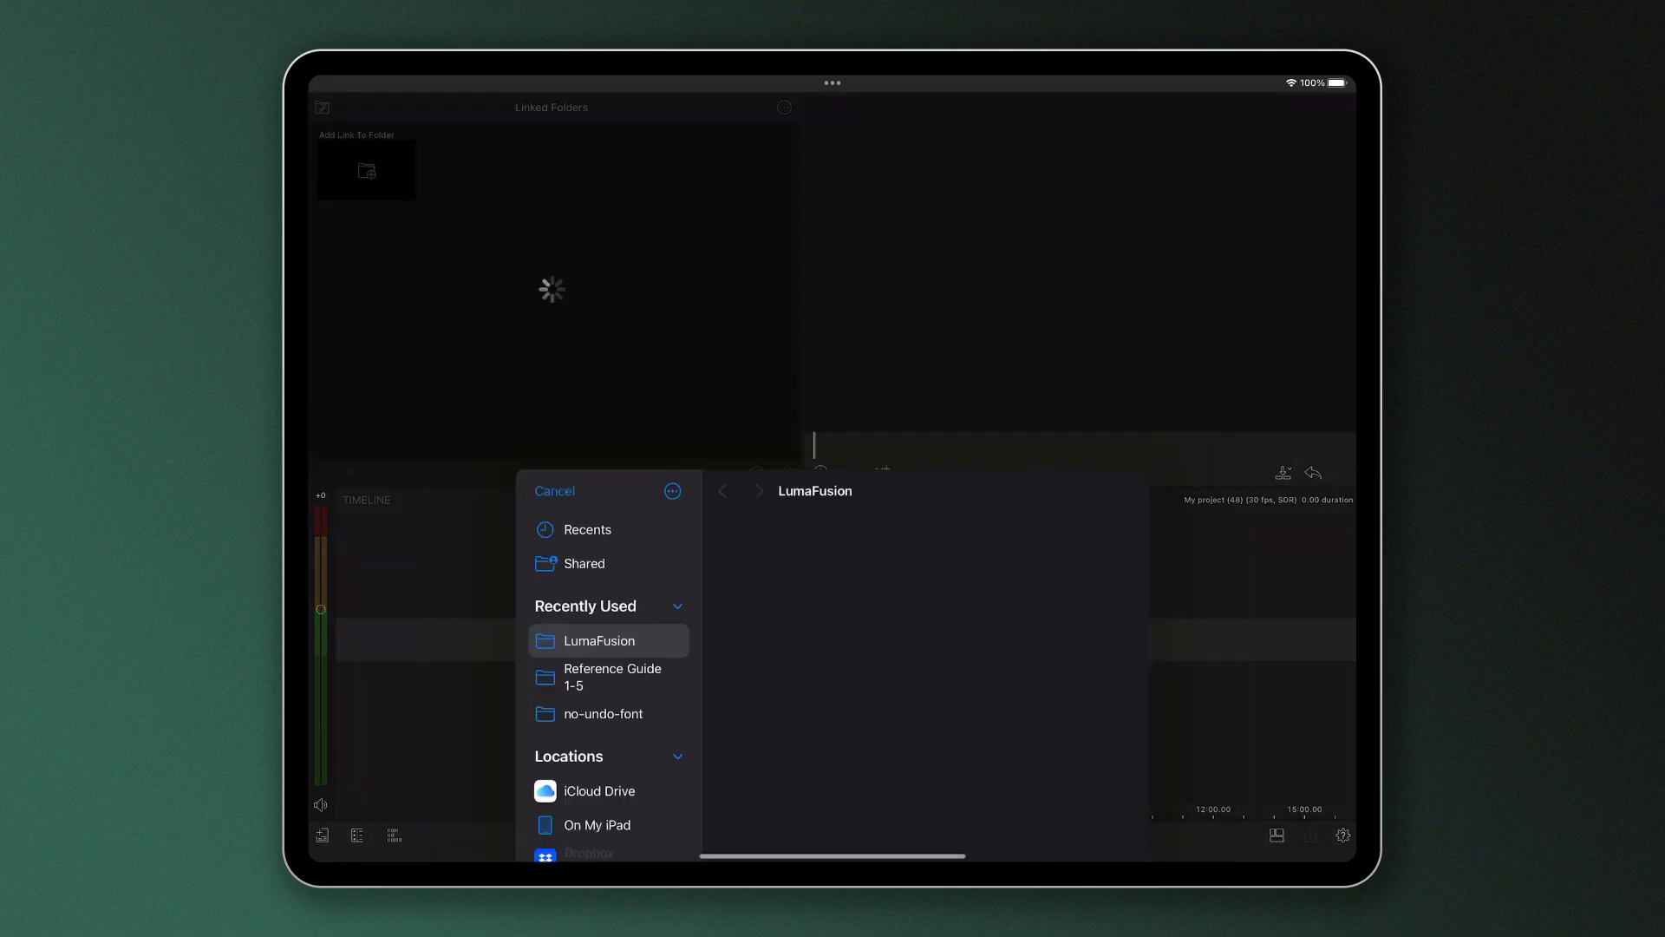
click(599, 791)
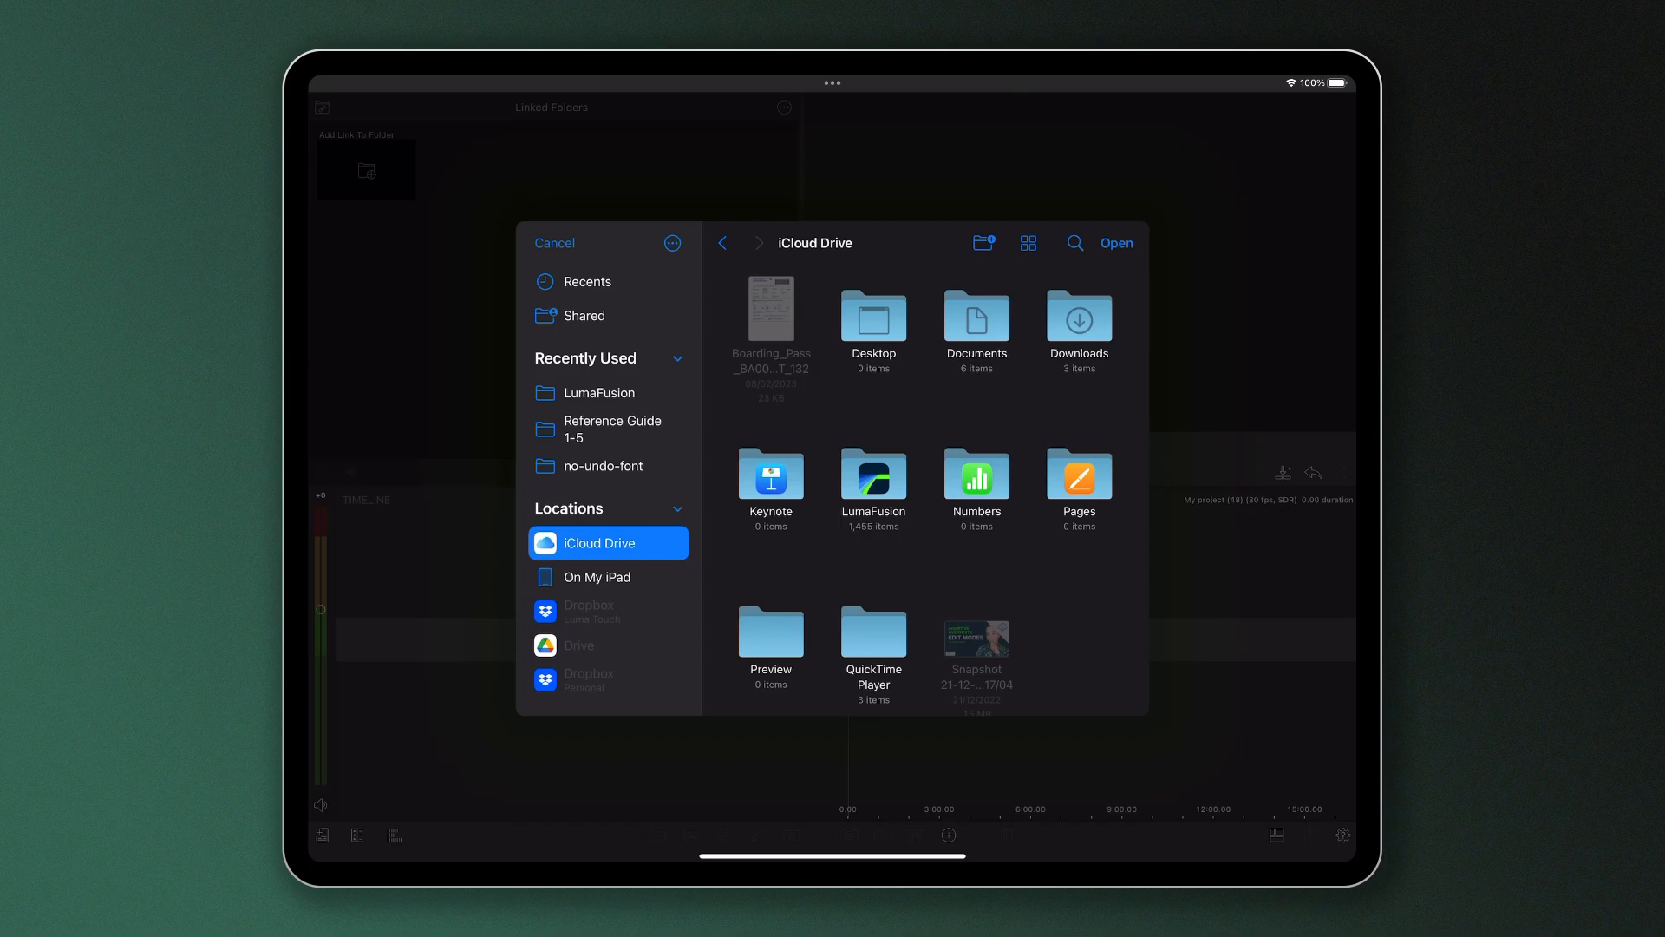
double_click(873, 631)
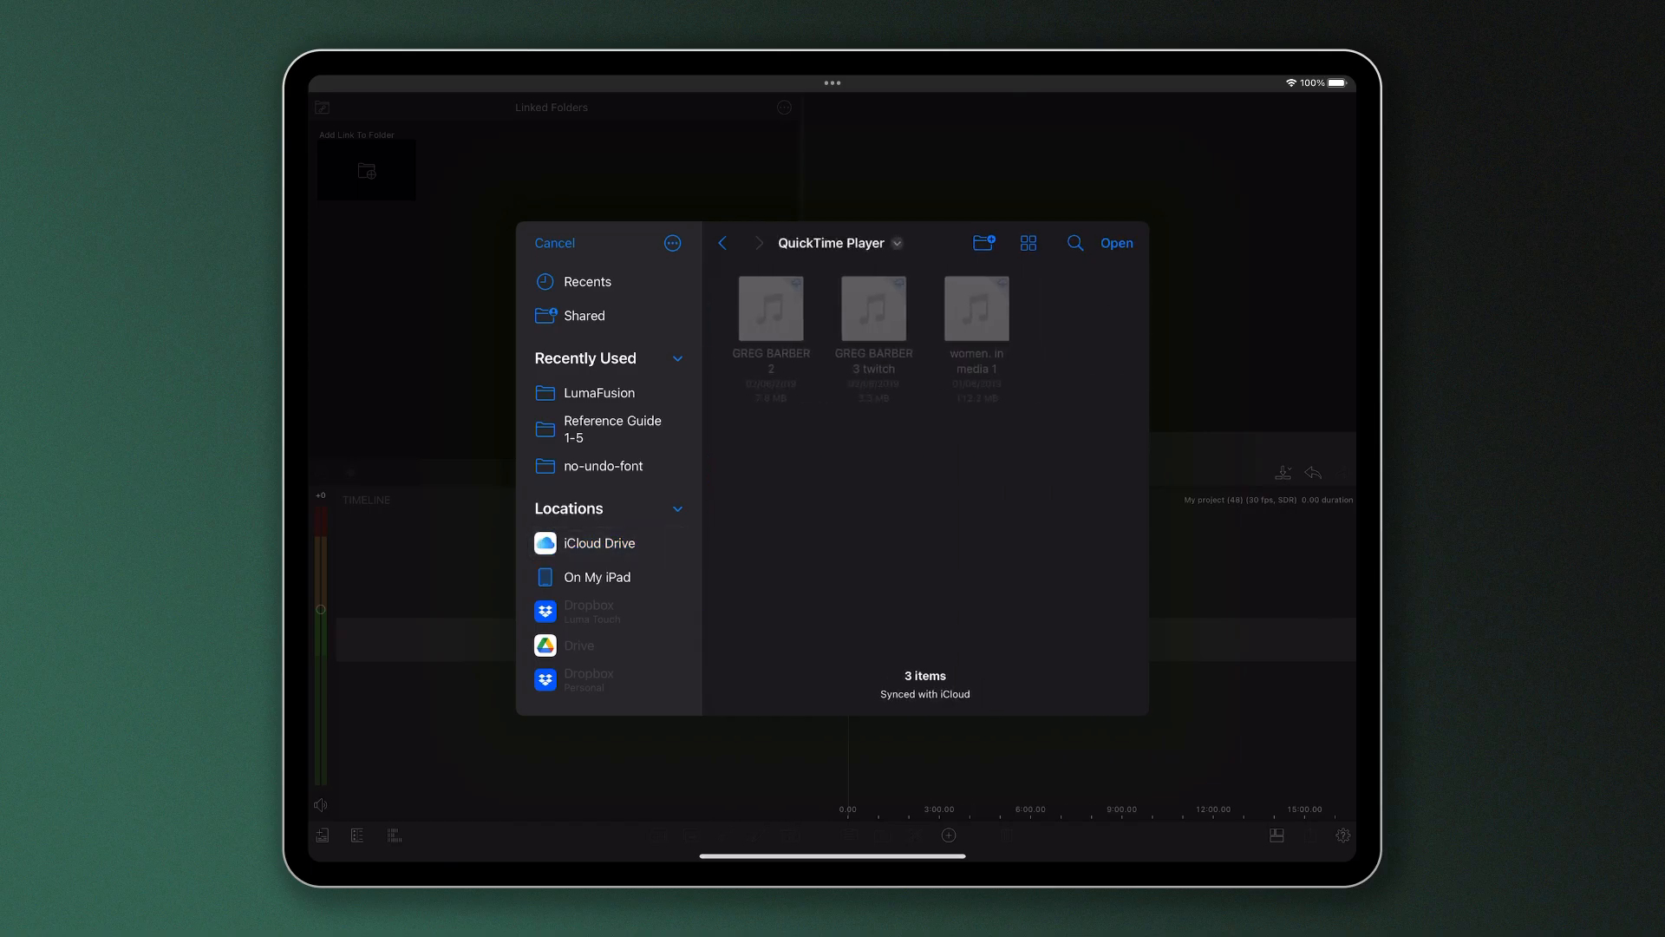
click(556, 243)
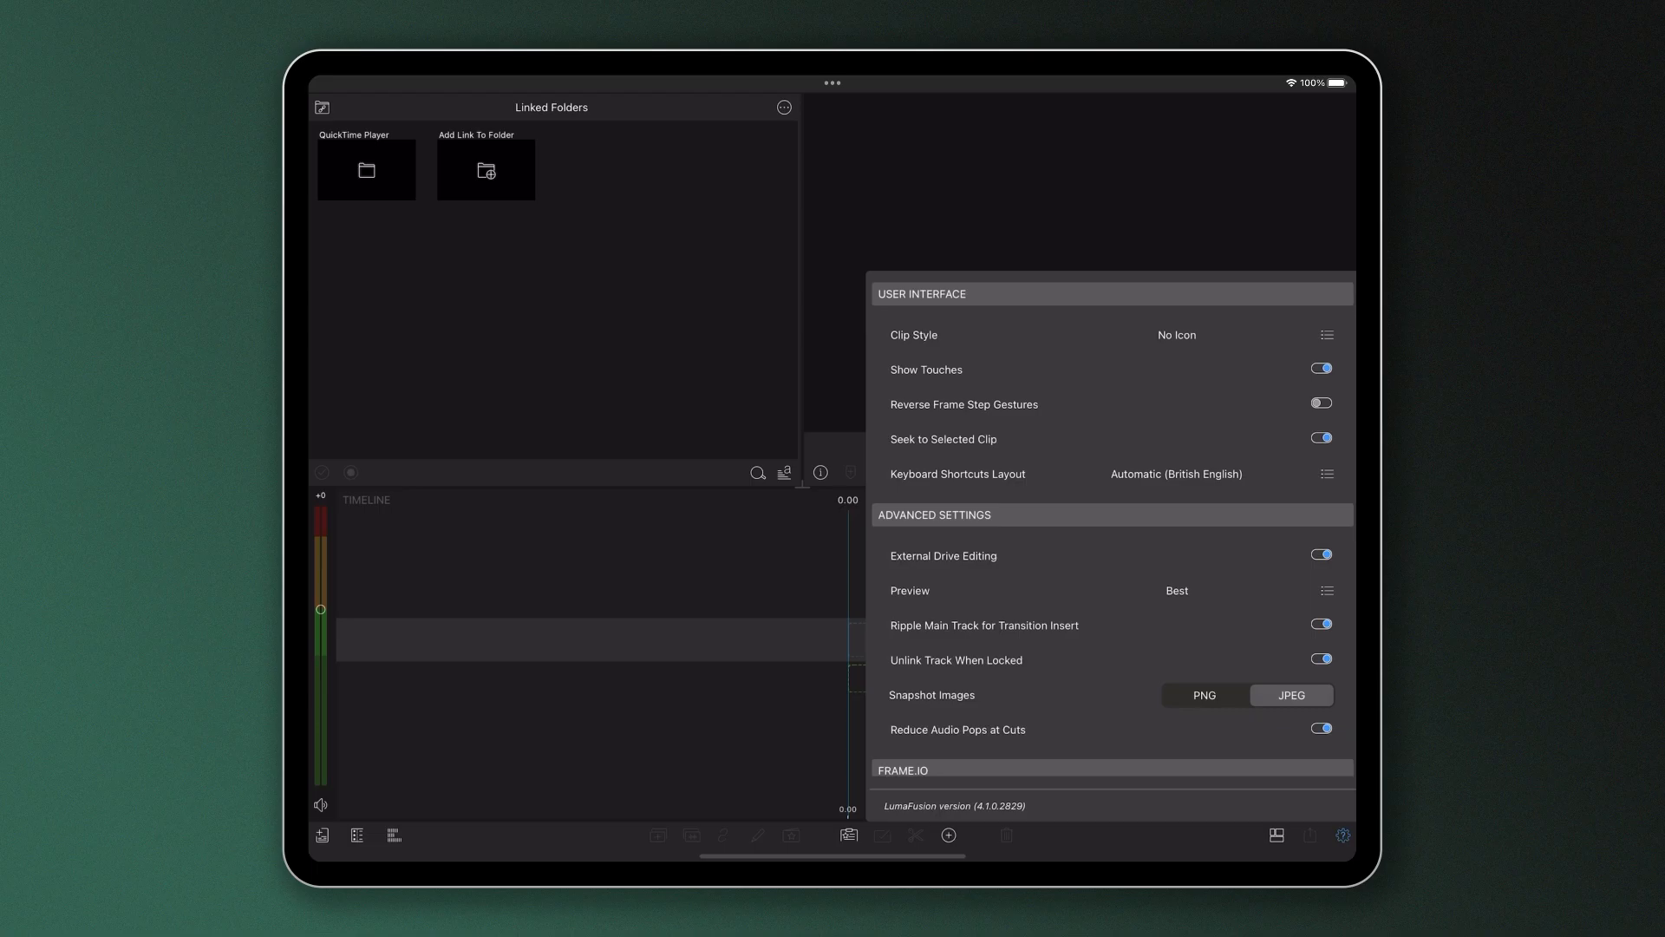
click(1343, 836)
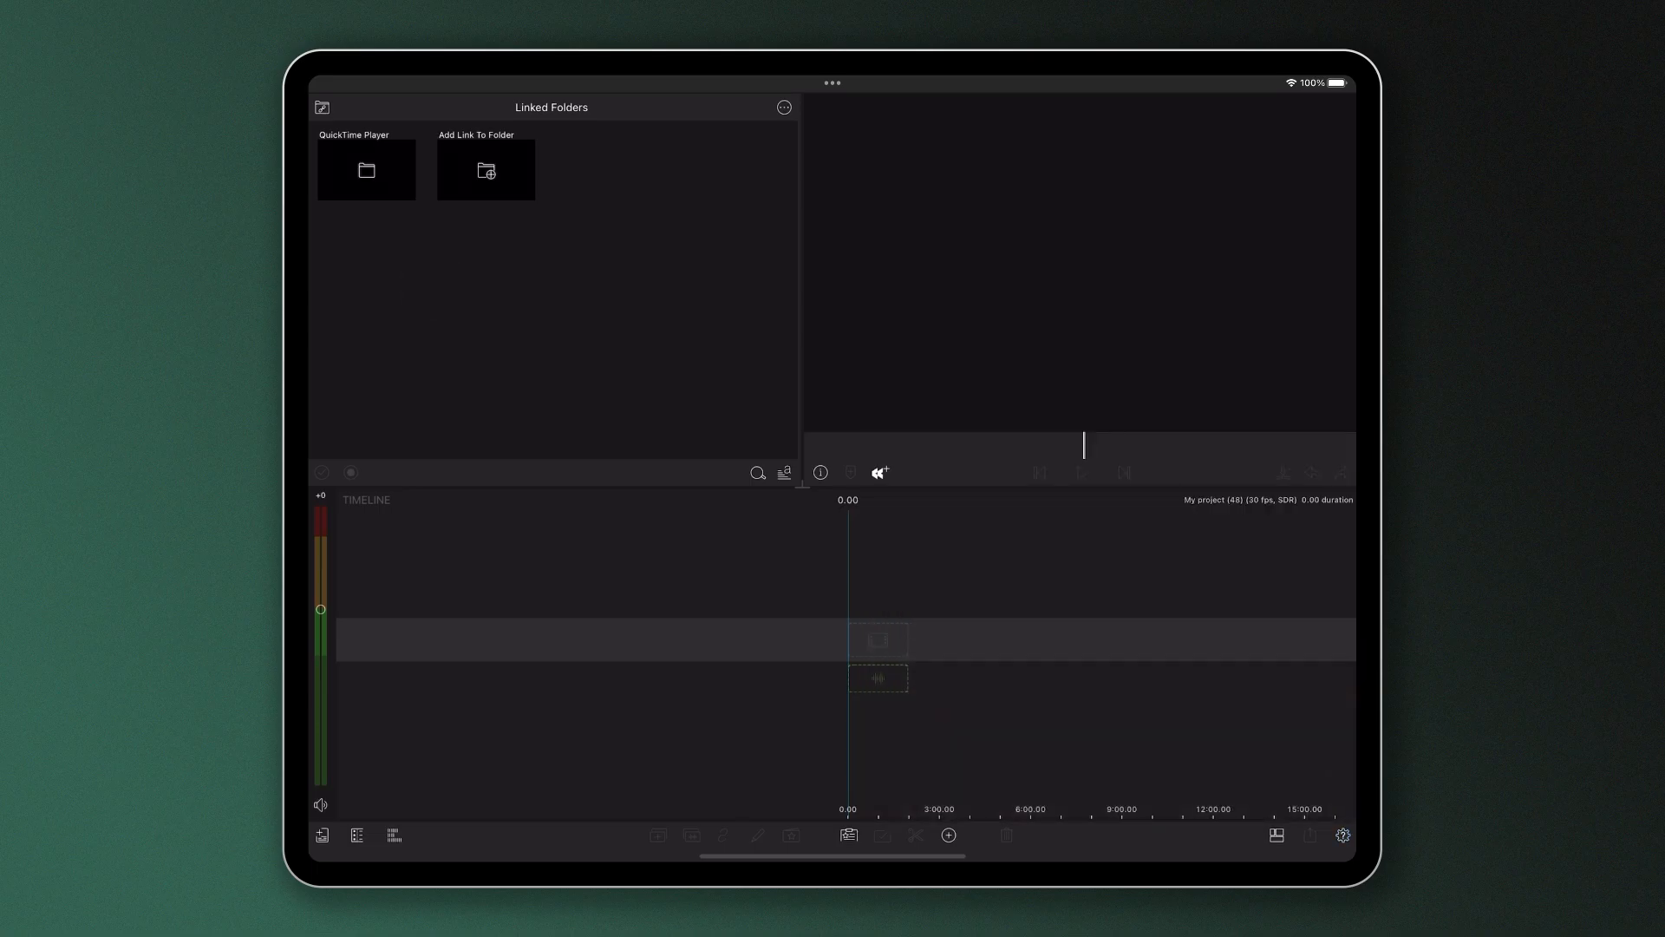
click(323, 108)
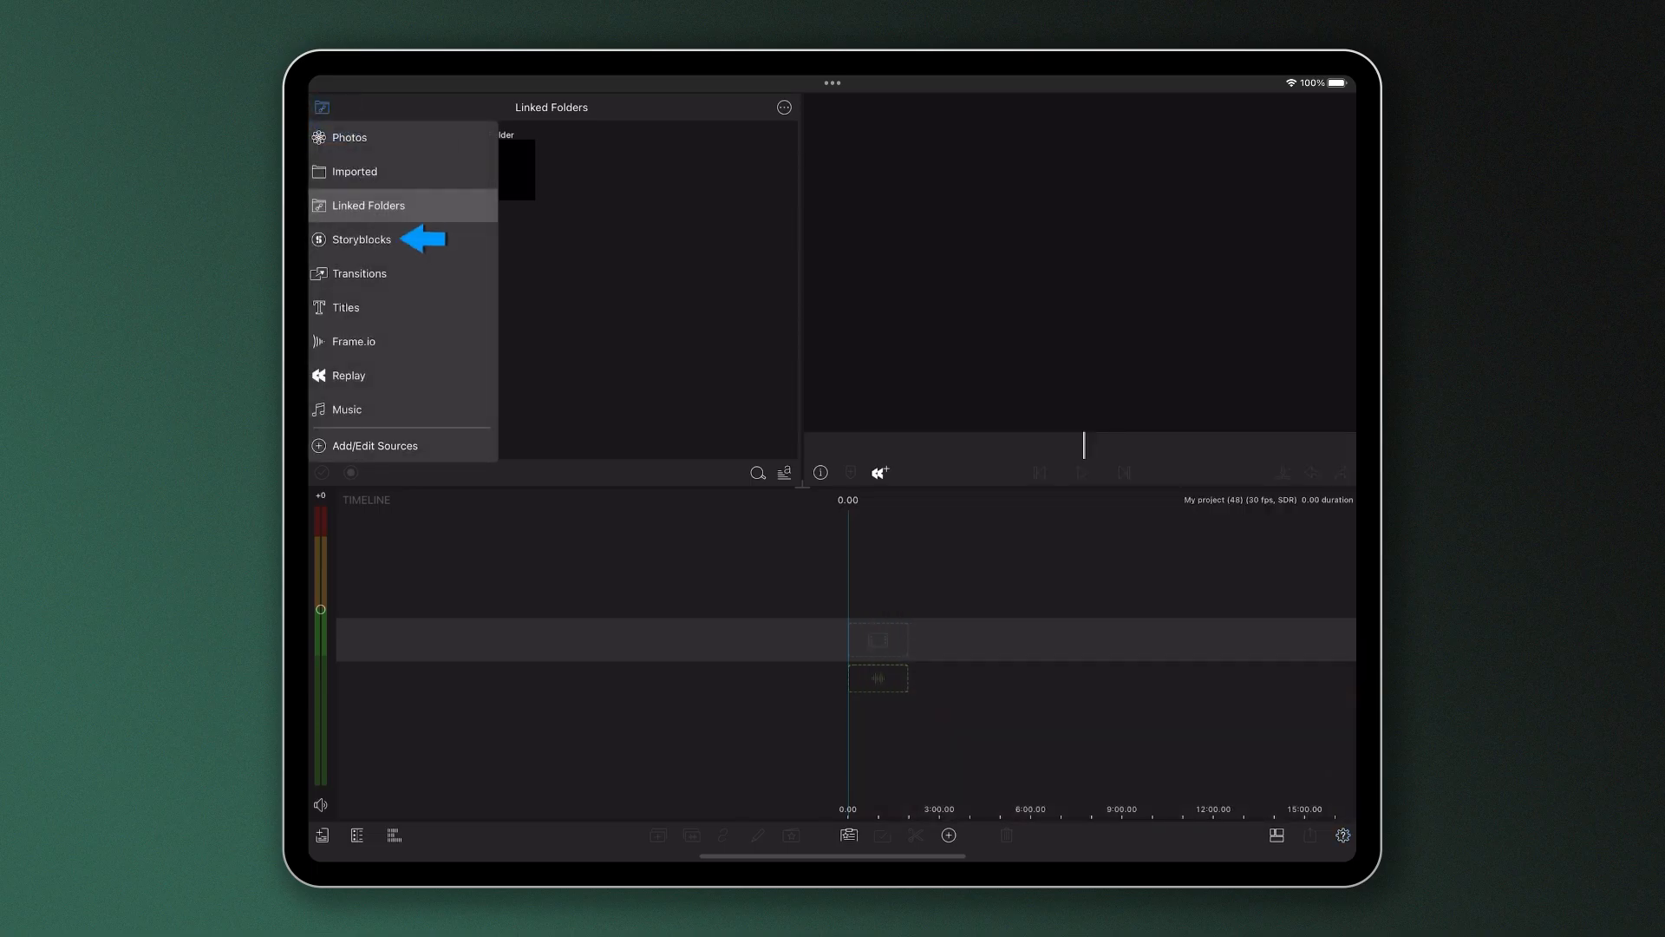
Step: Add the Storyblocks footage clip of the red KIA car to the timeline
click(363, 239)
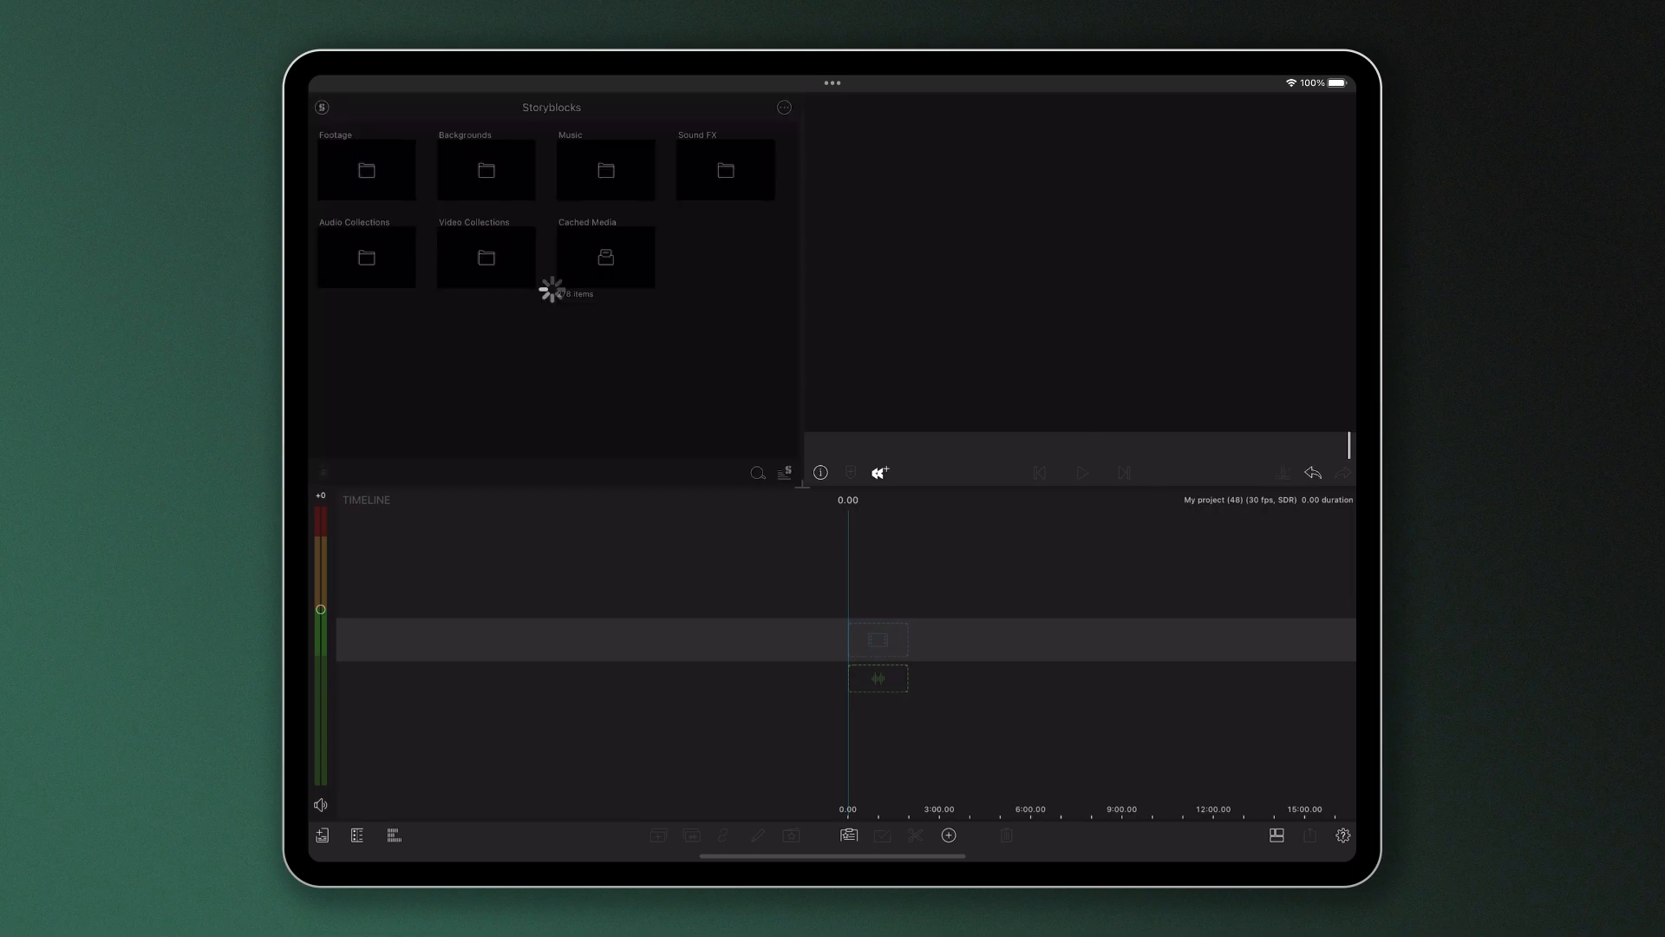
click(366, 170)
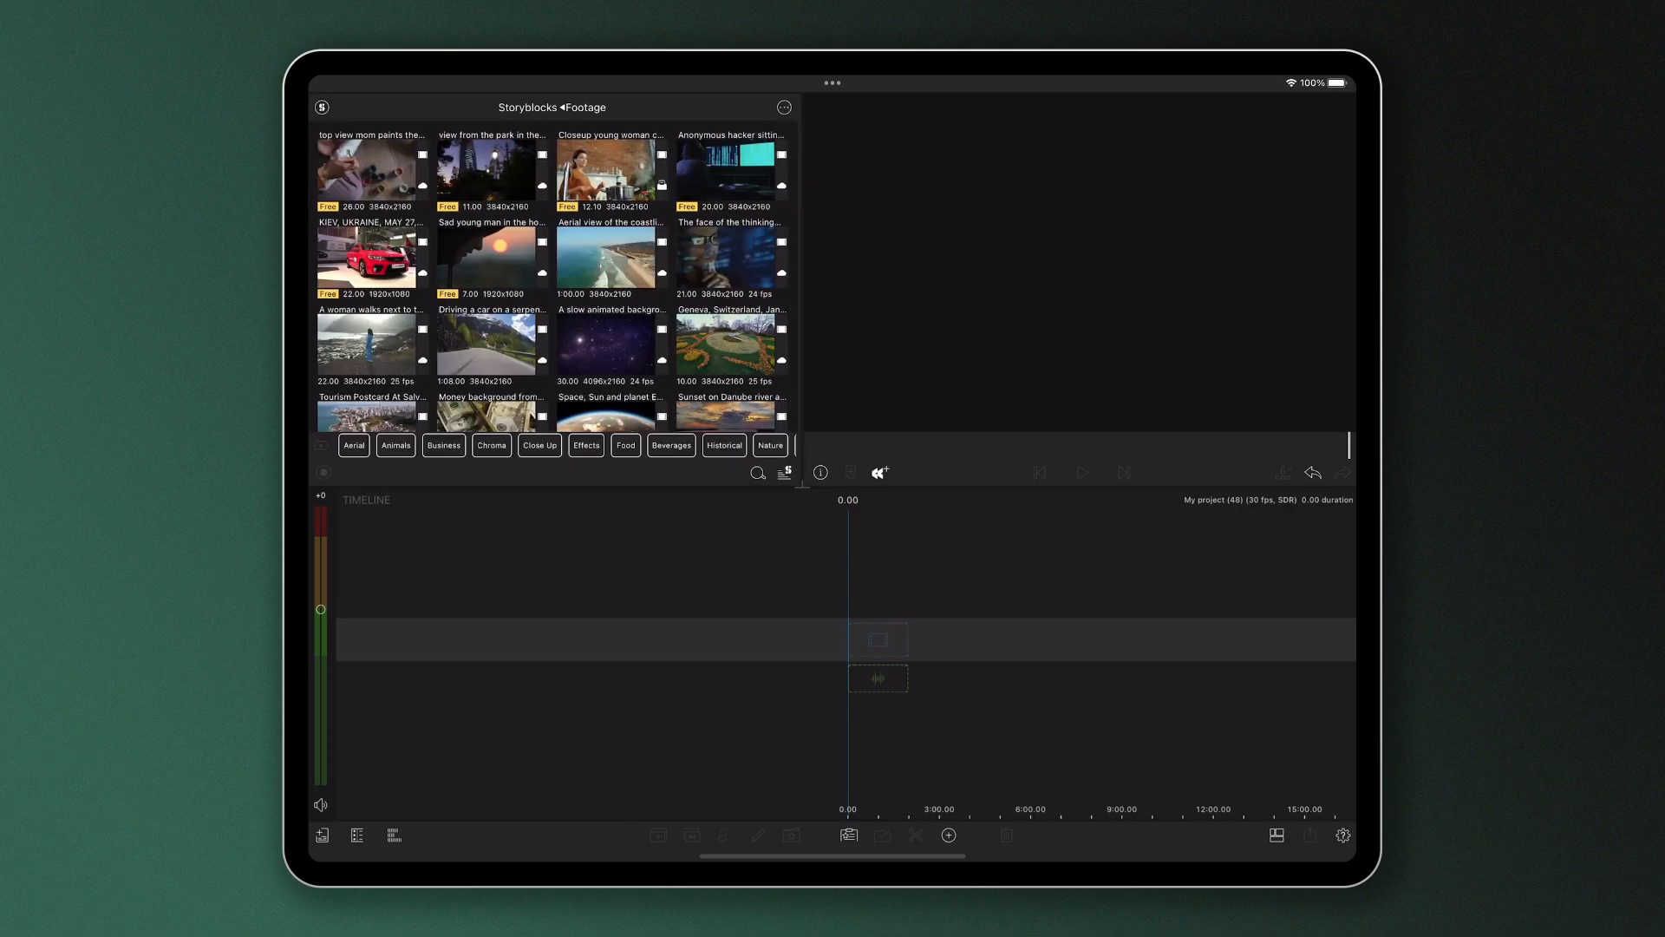
scroll(down, 3)
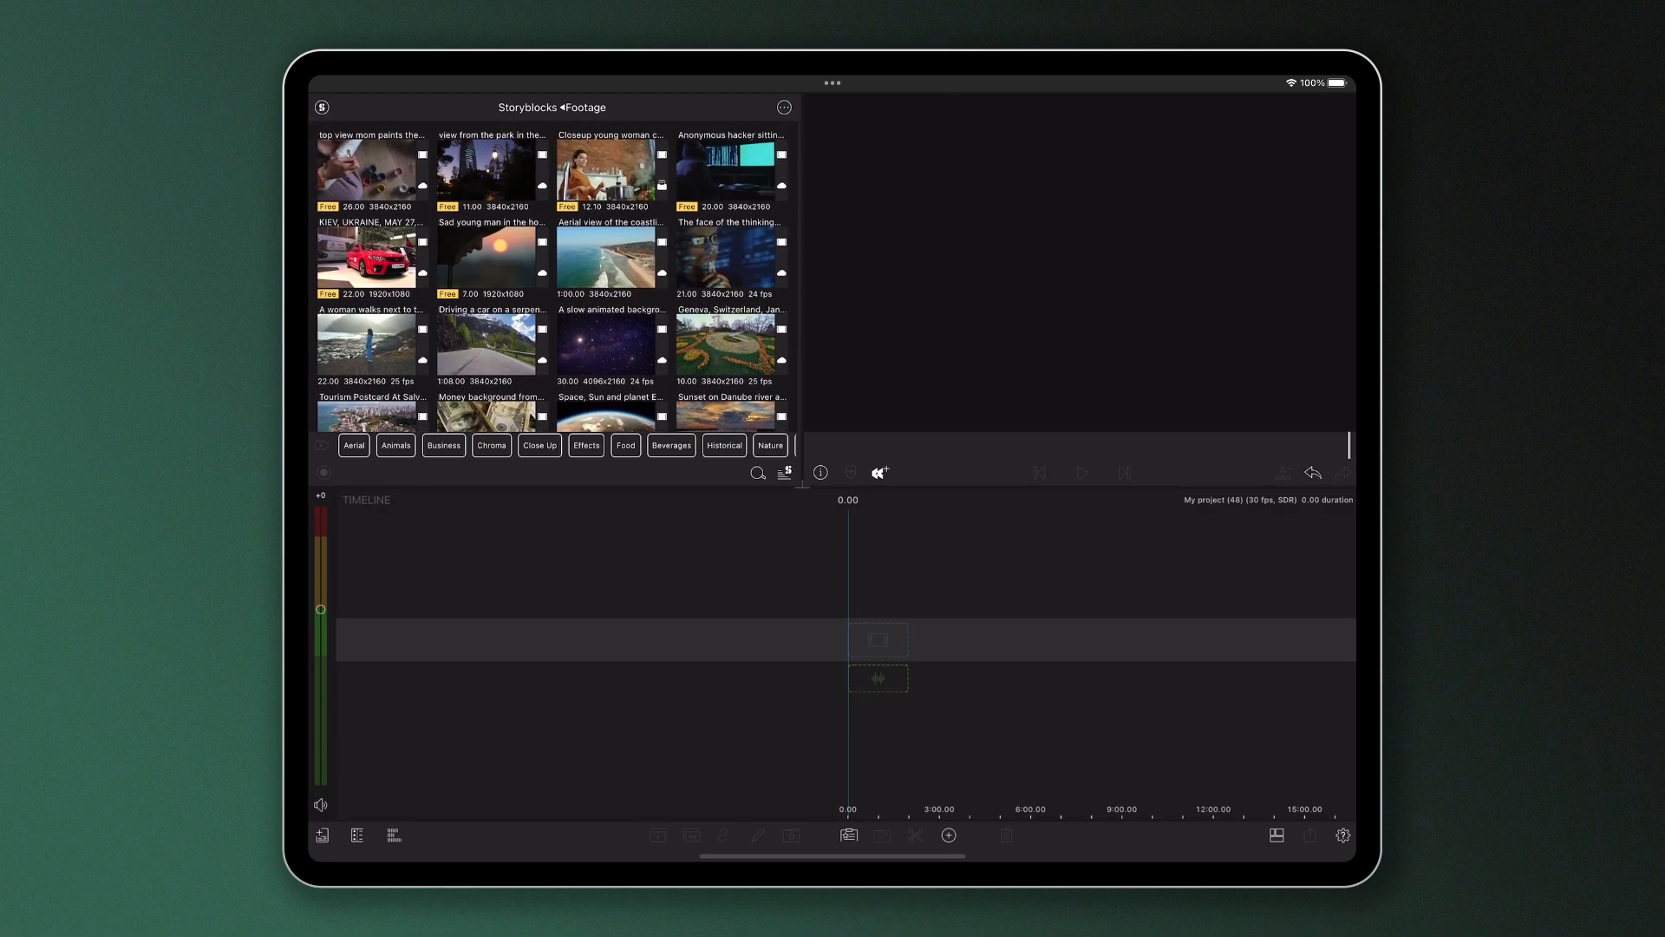
click(371, 256)
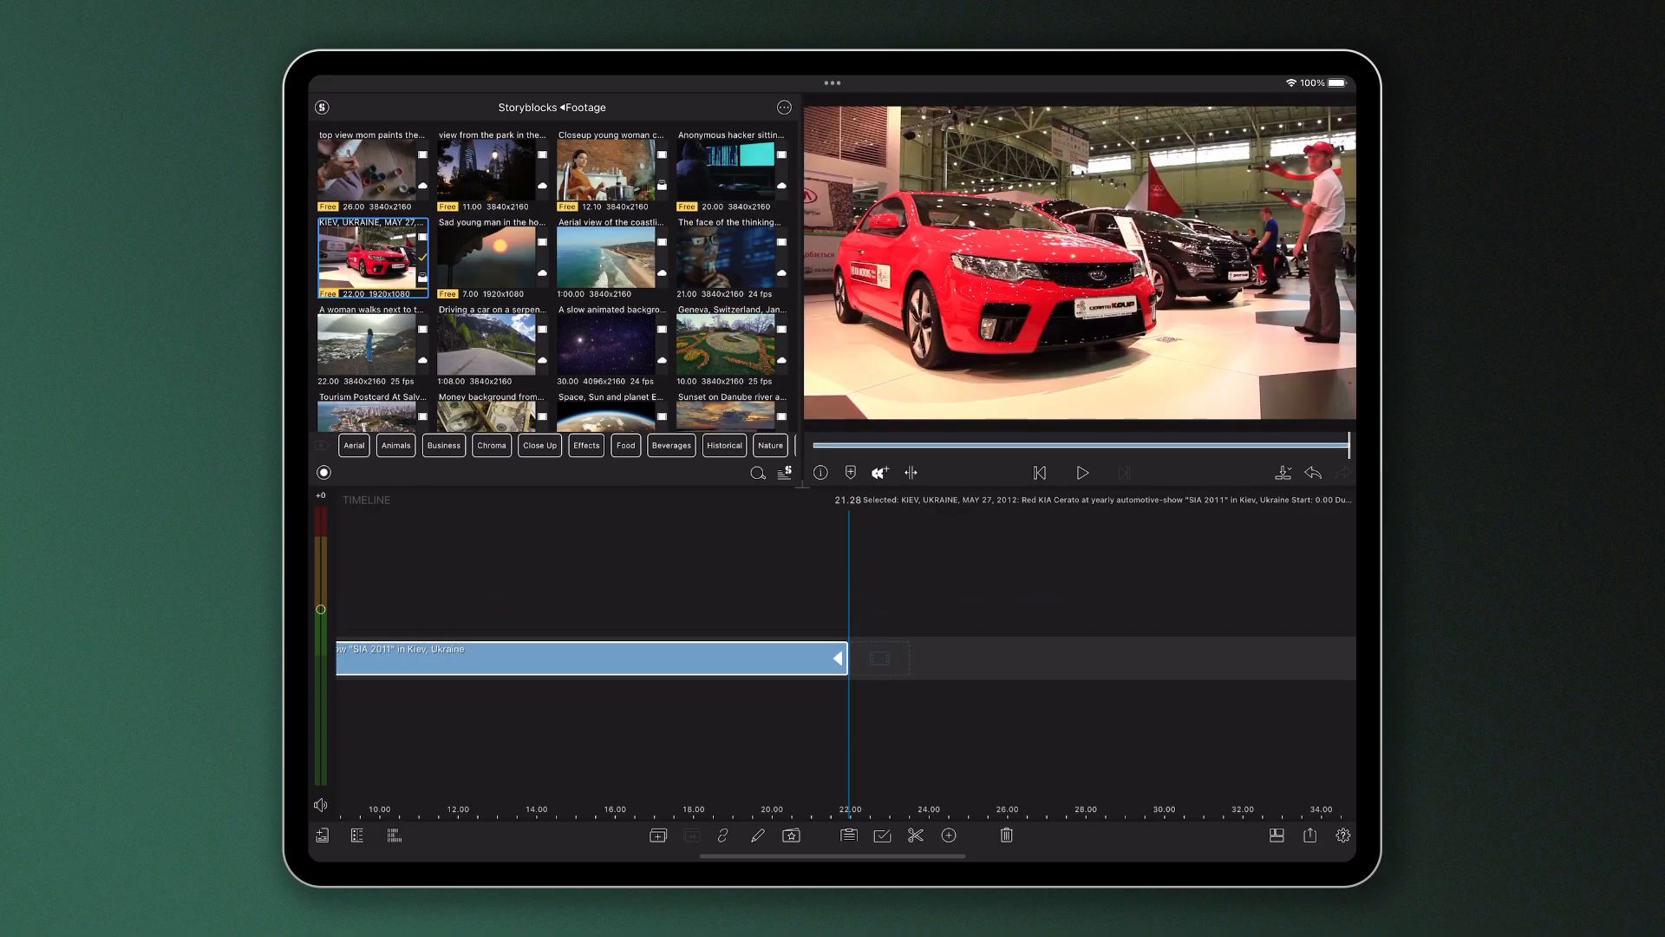
Step: Play the red car clip in the preview and pause it
click(1083, 472)
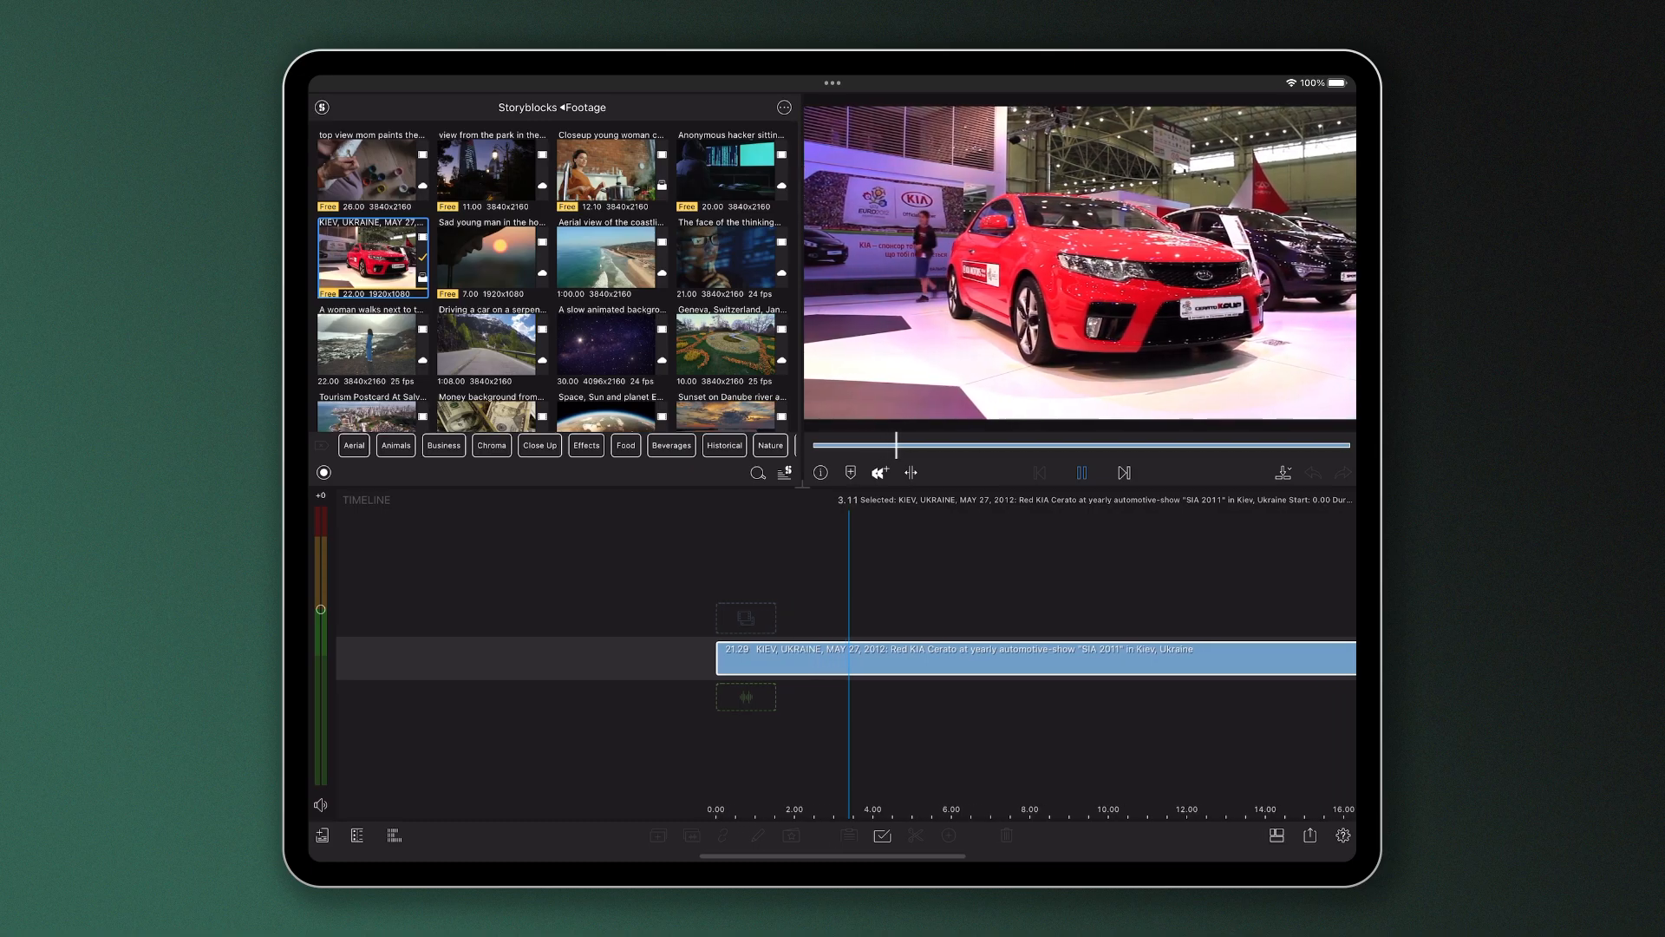
click(1083, 472)
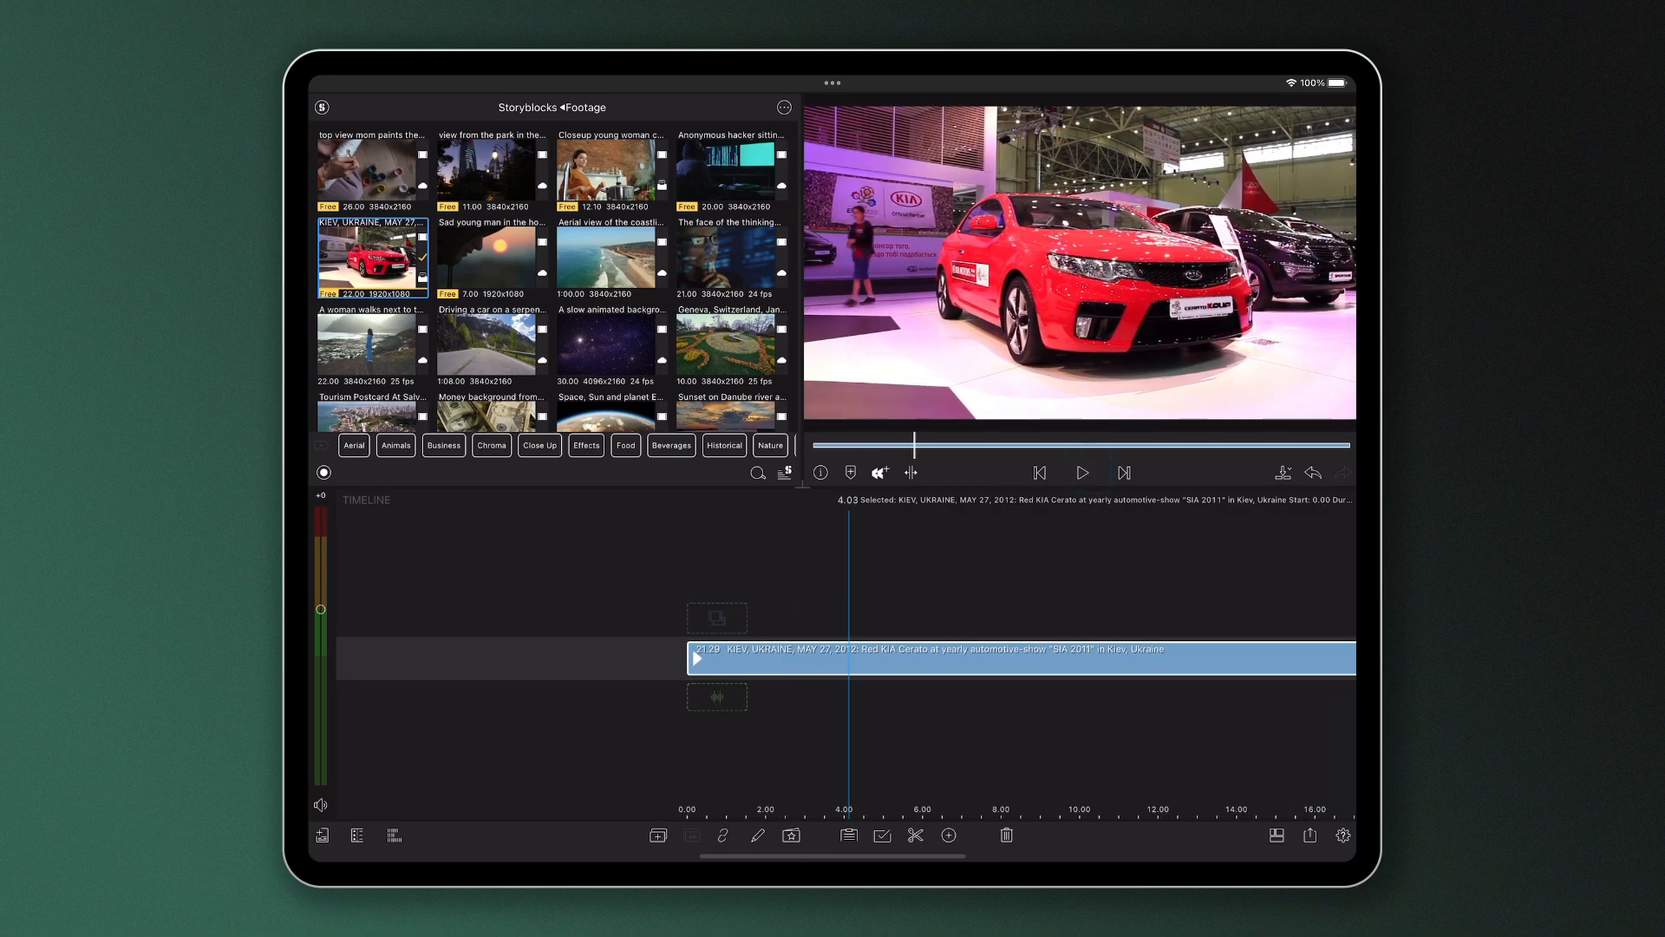
click(323, 108)
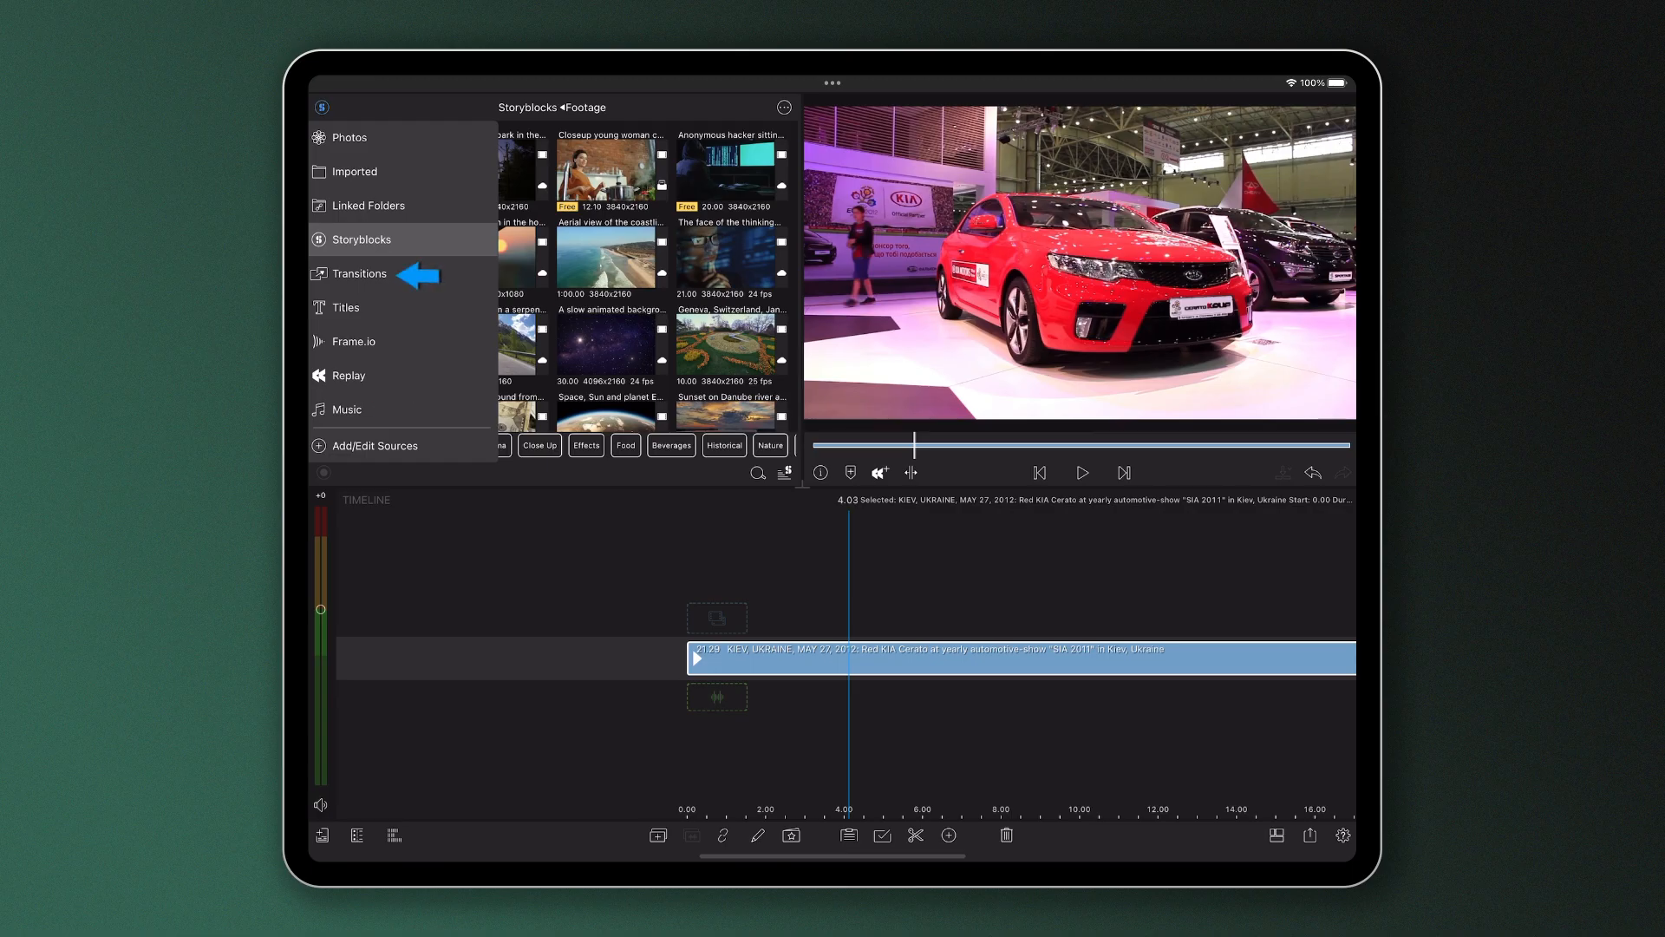
Step: Add a transition at the clip start and a Collage-Main title on the track above
click(359, 274)
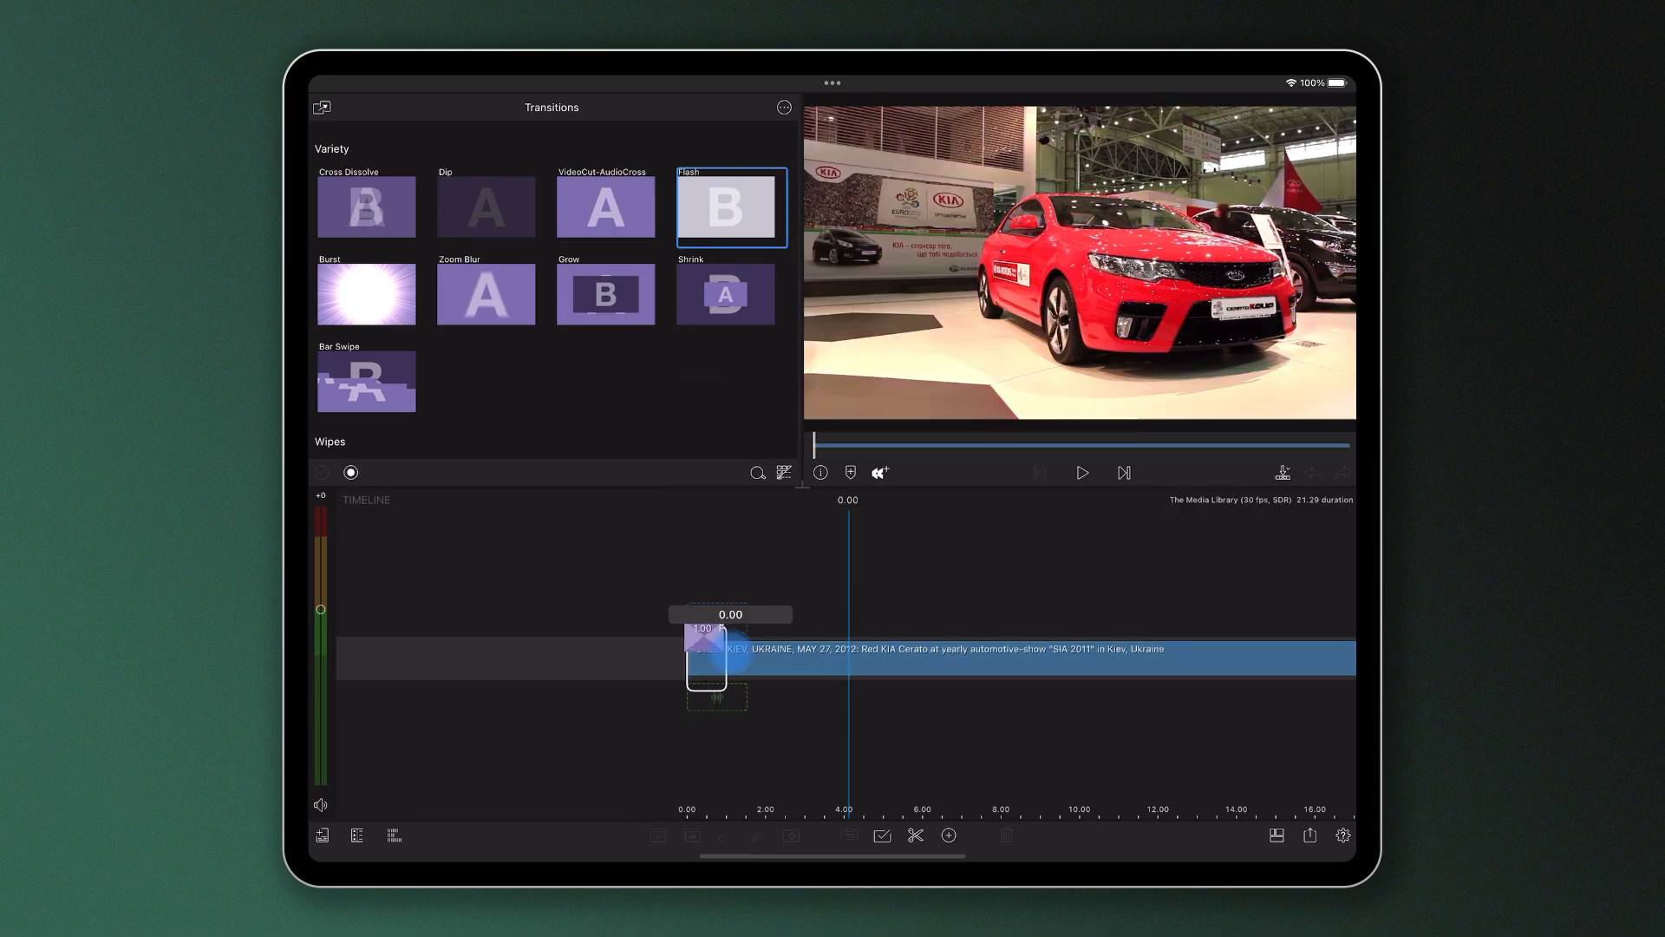
click(322, 107)
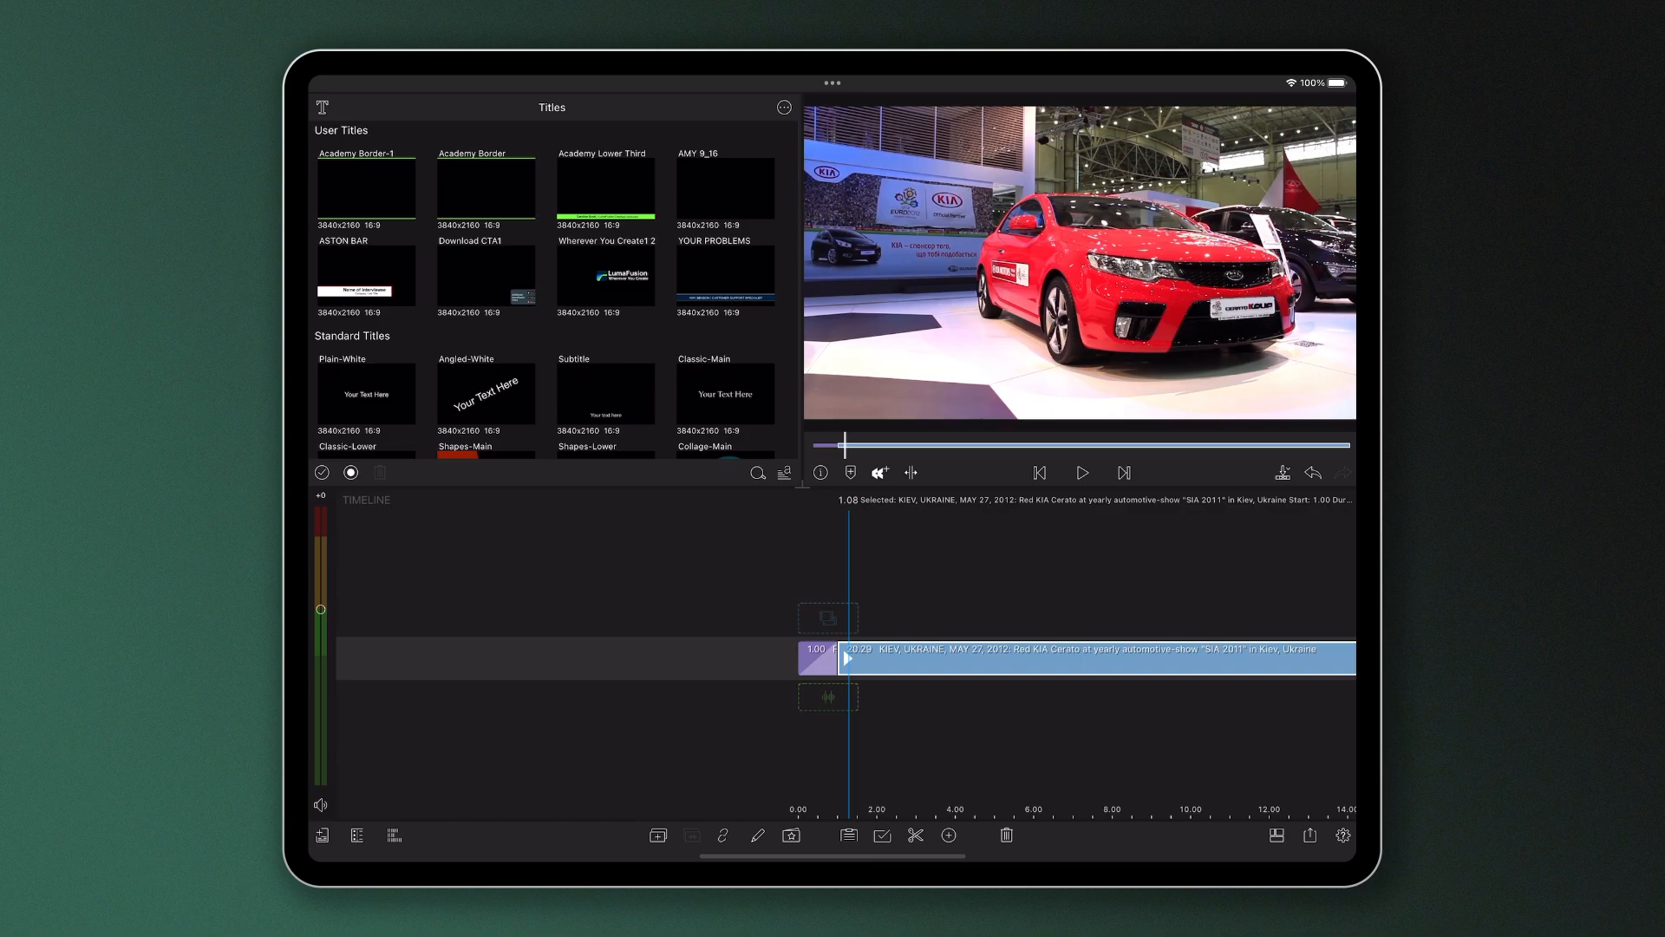
scroll(down, 3)
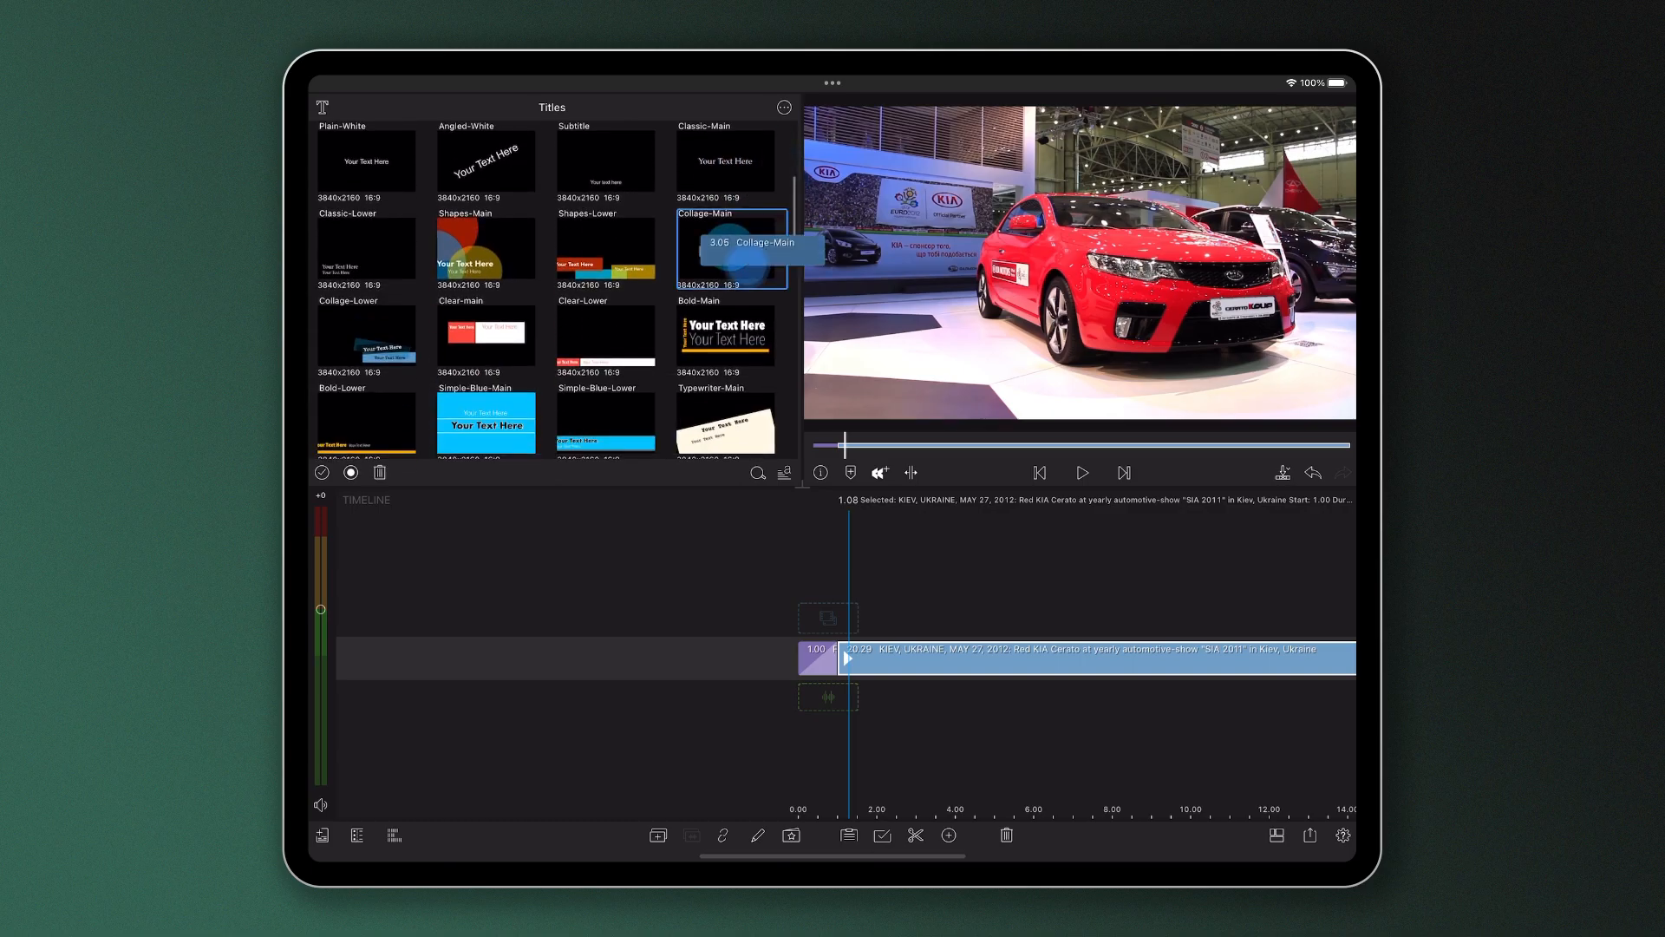
click(731, 248)
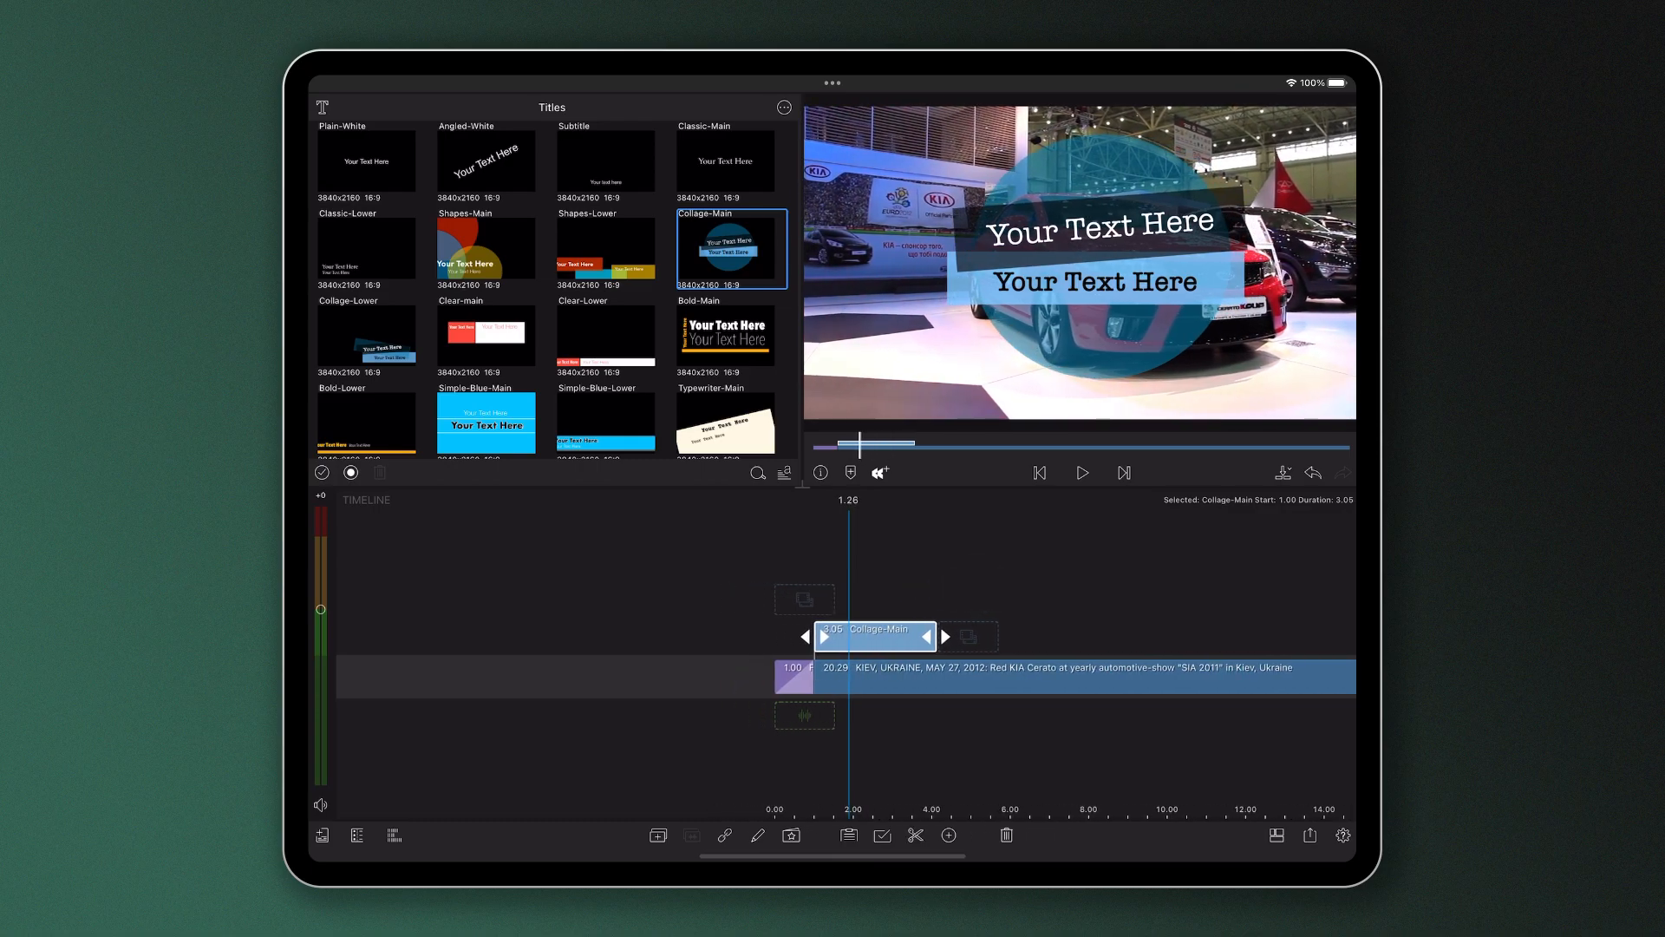
click(323, 107)
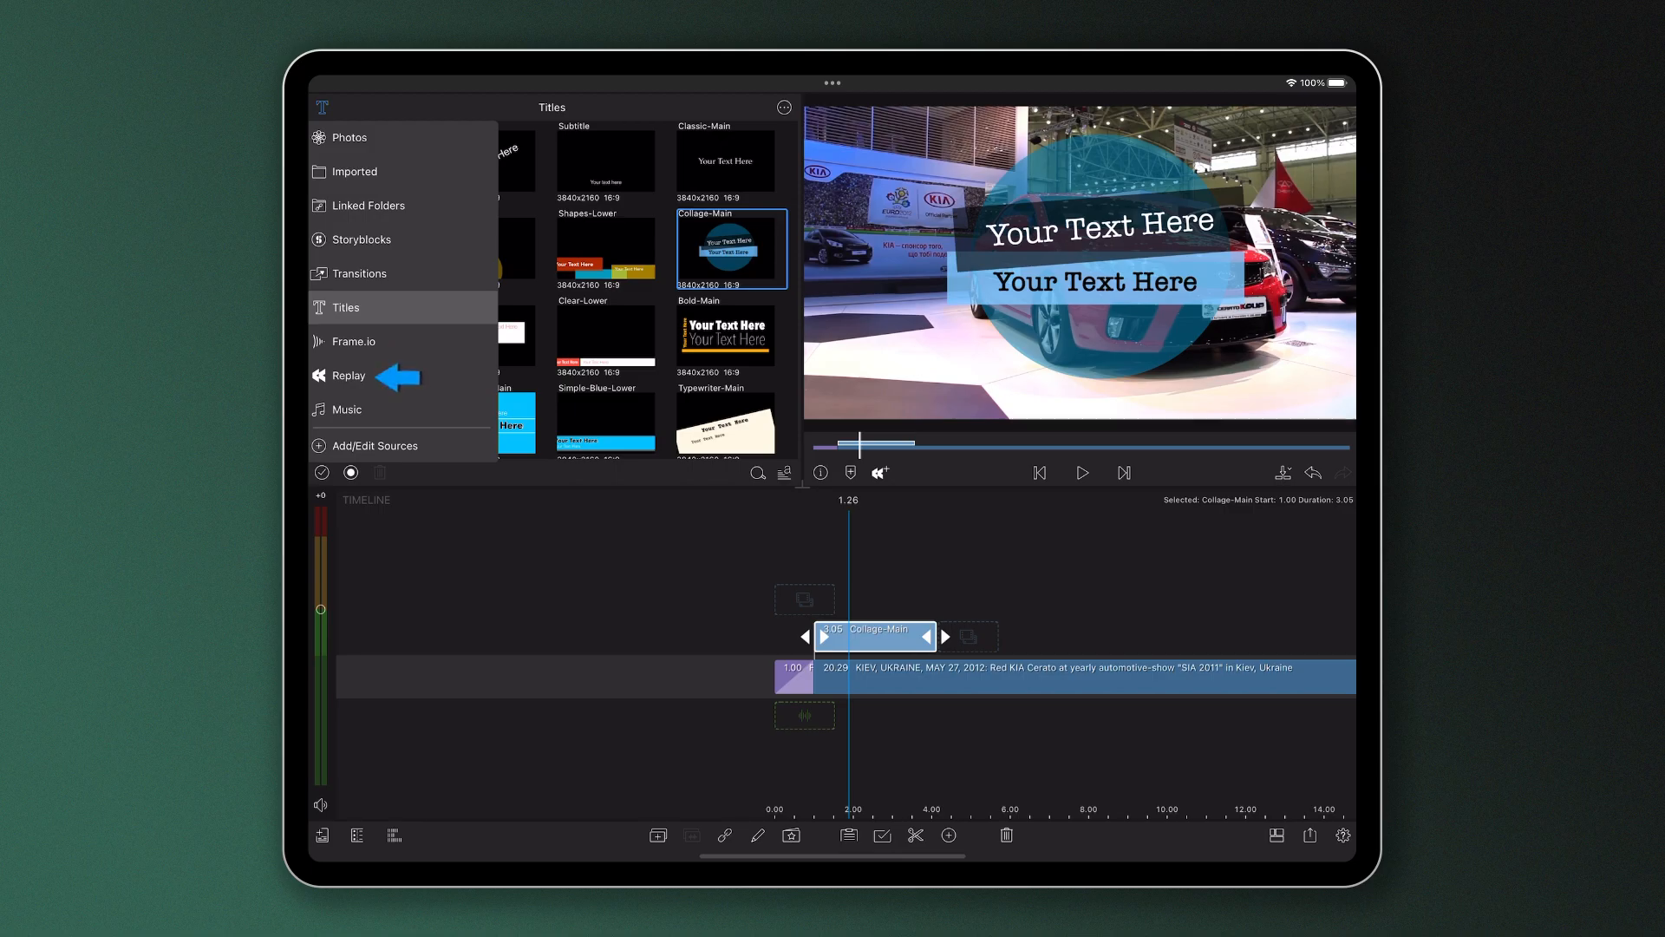
Step: Show the Frame.io source and browse the 230316 Academy Animated Transitions folder
click(354, 342)
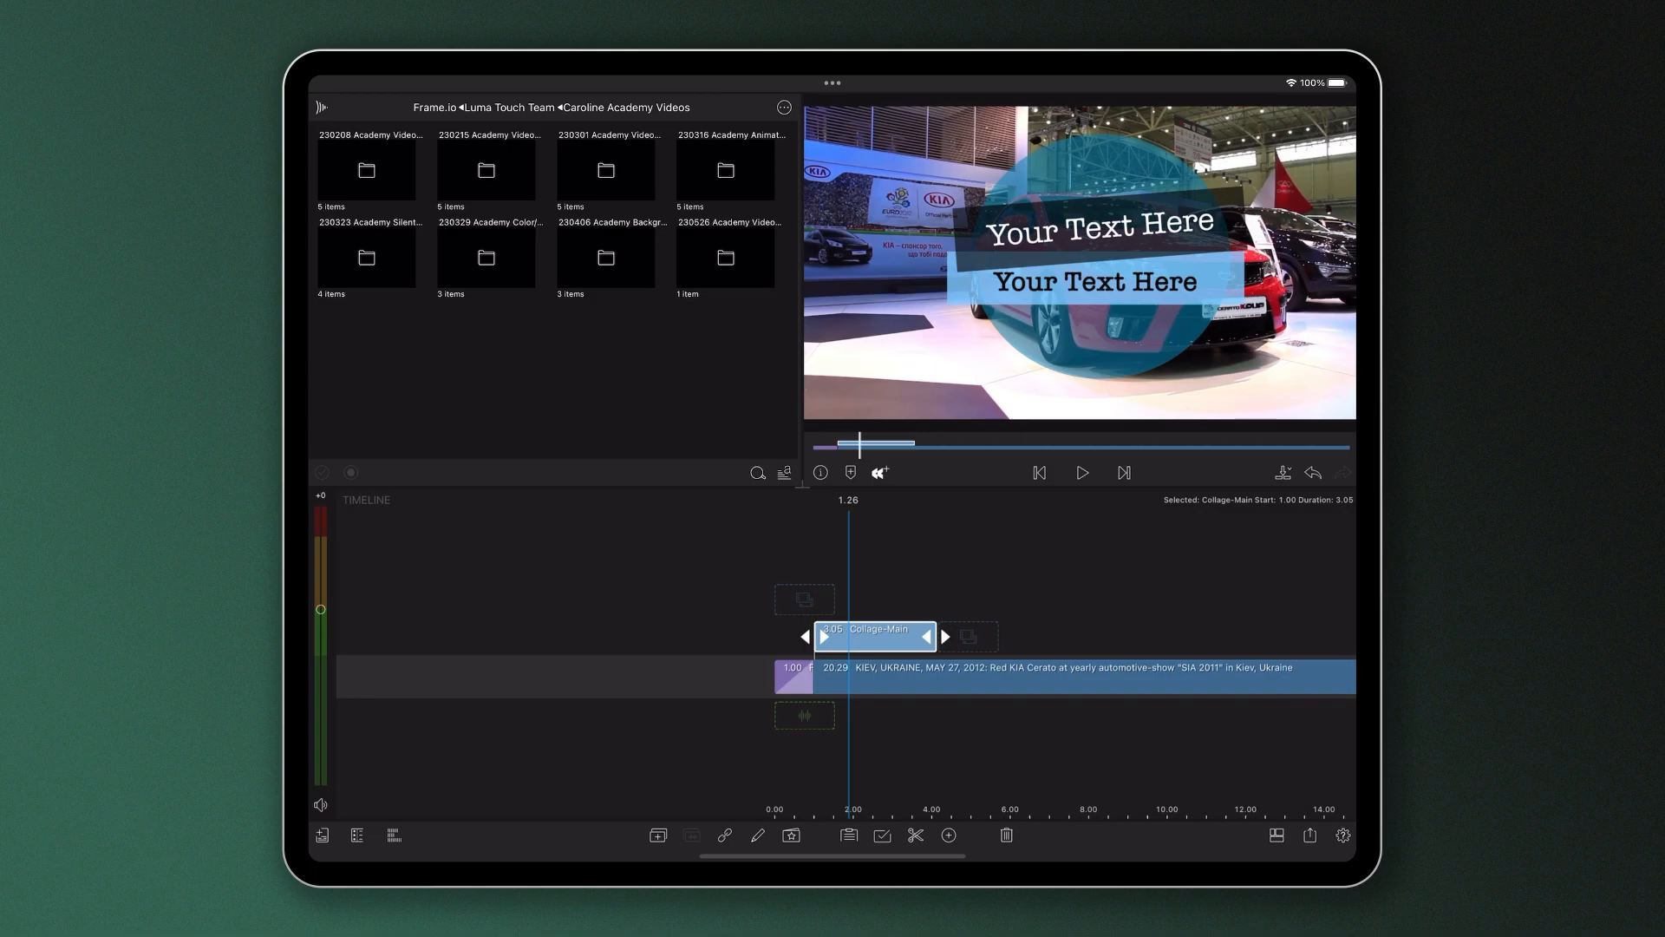
click(725, 170)
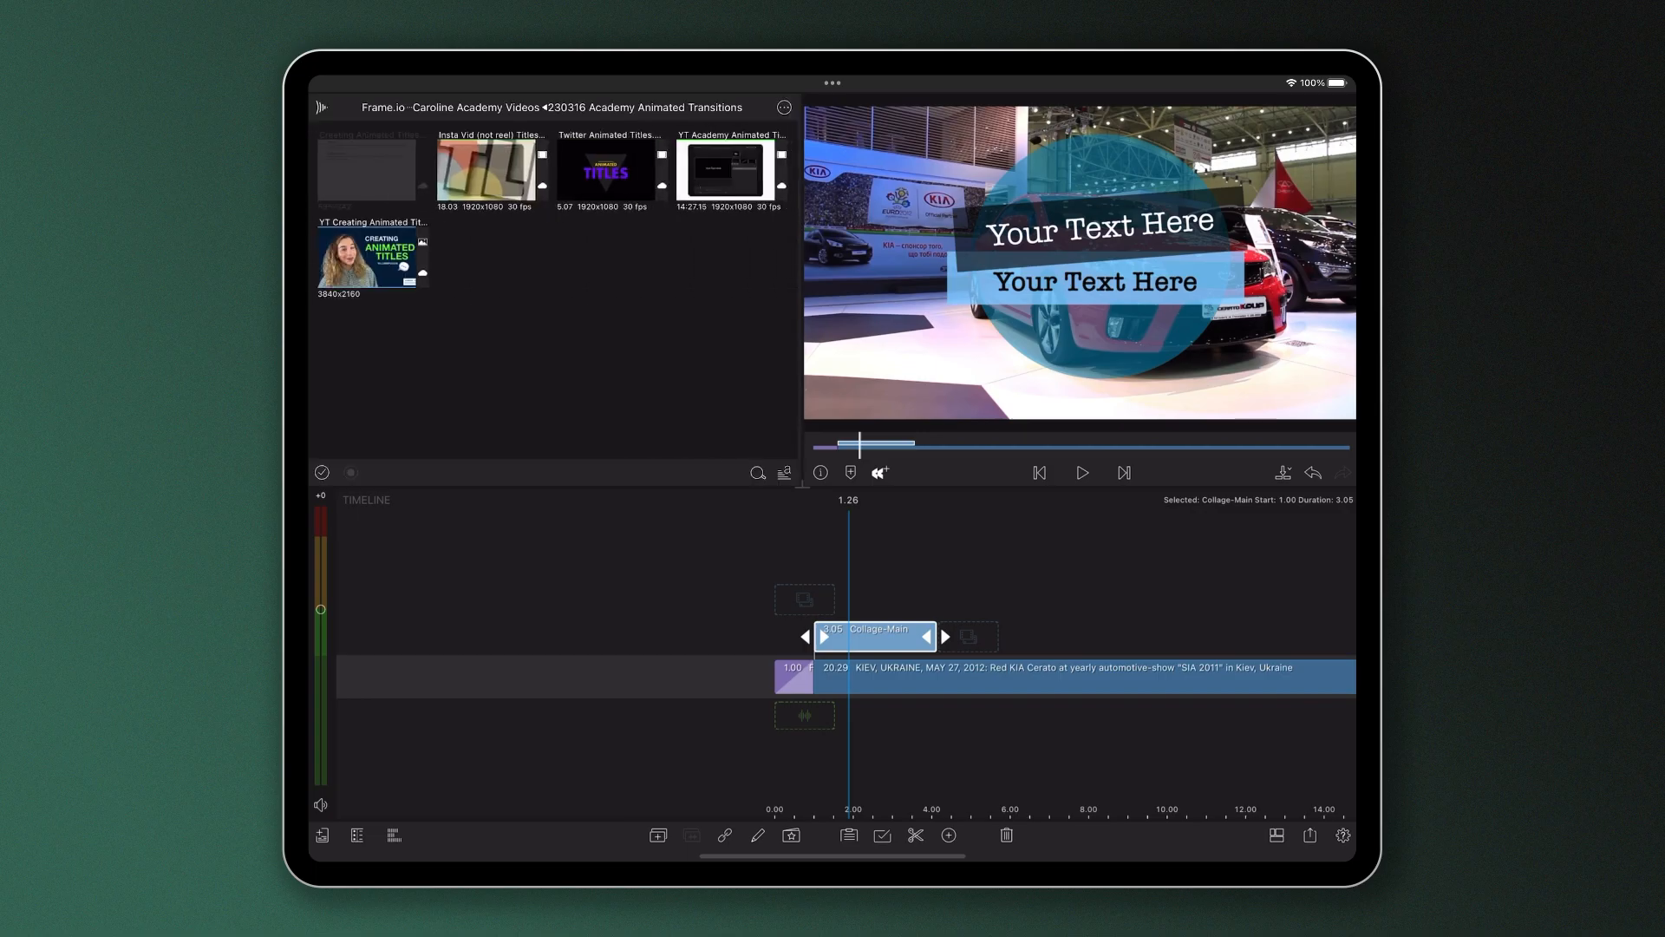